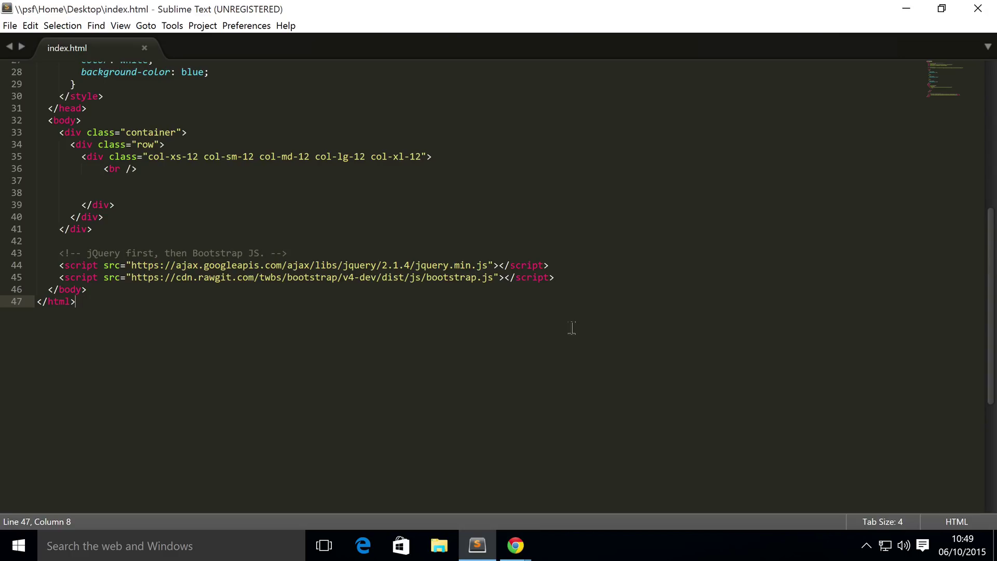
pyautogui.moveTo(346, 248)
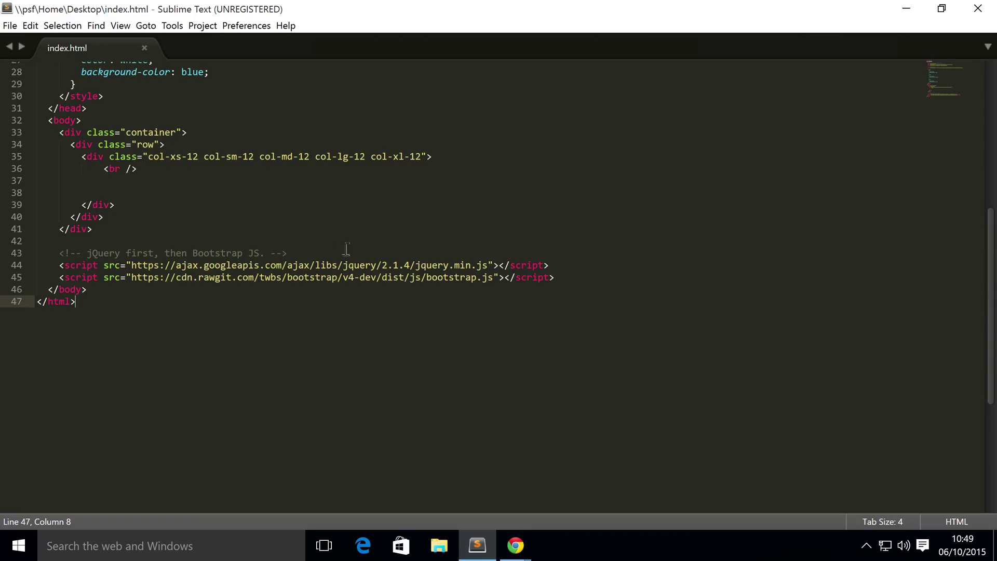
# Step: Write <progress class="progress" value="0" max="100"> with a 0% label on line 38
pyautogui.click(105, 192)
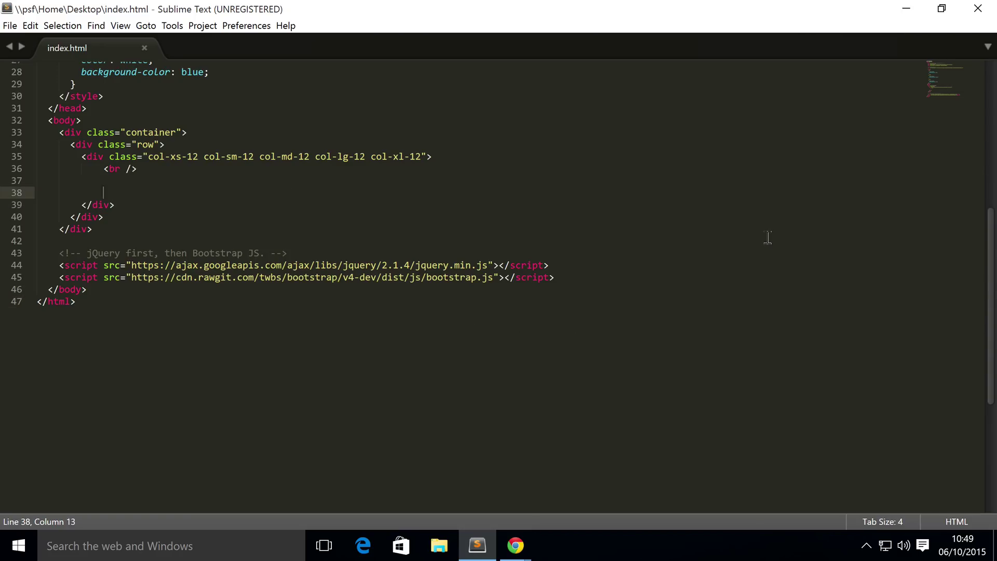
pyautogui.write('<prog')
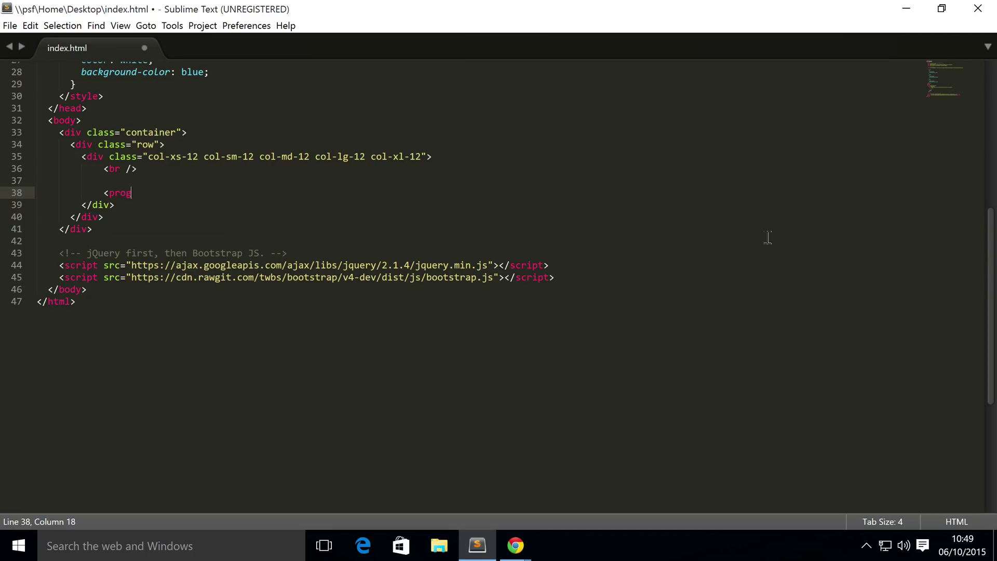
pyautogui.write('ress>')
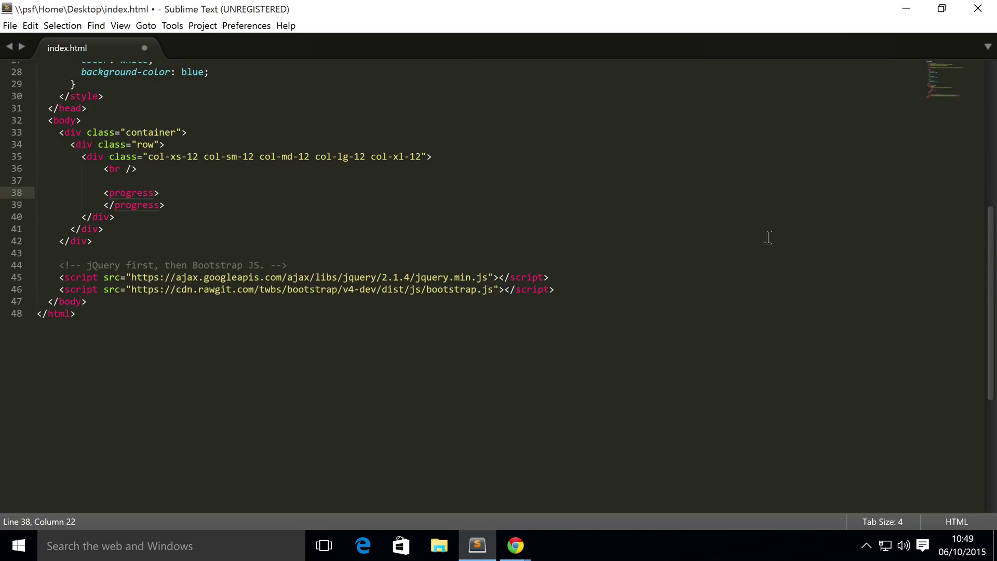
pyautogui.write('class="progress')
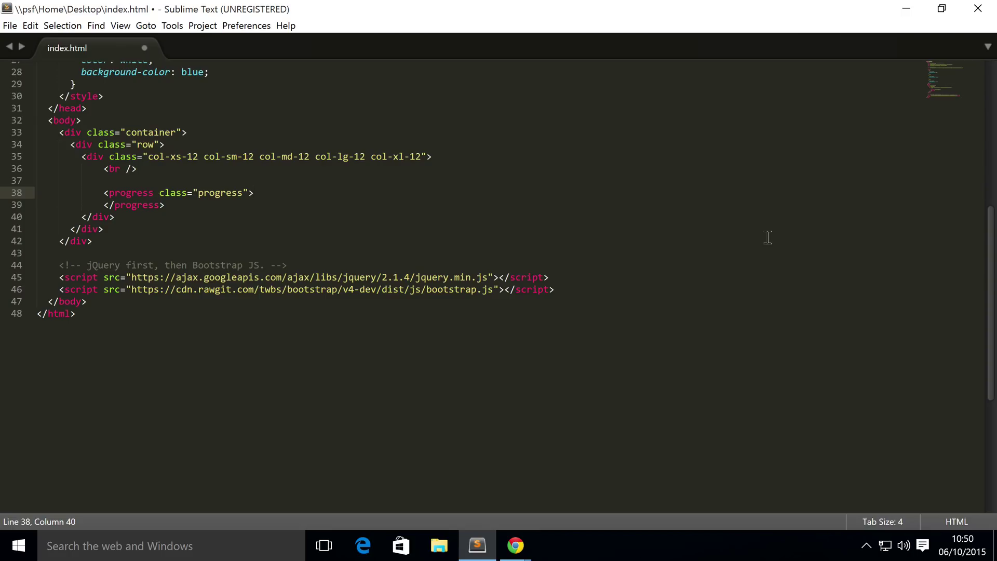
pyautogui.write('value="')
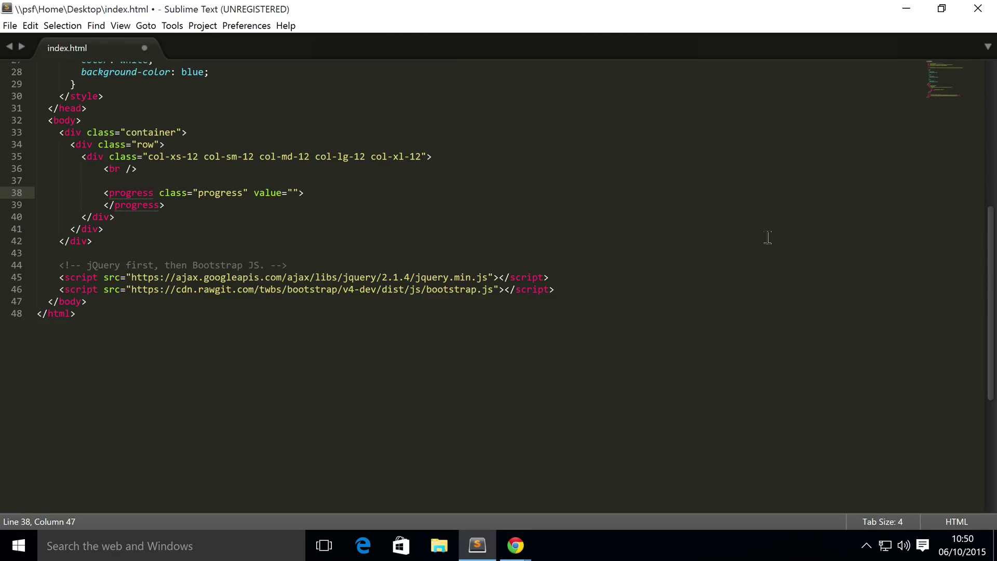
pyautogui.write('0')
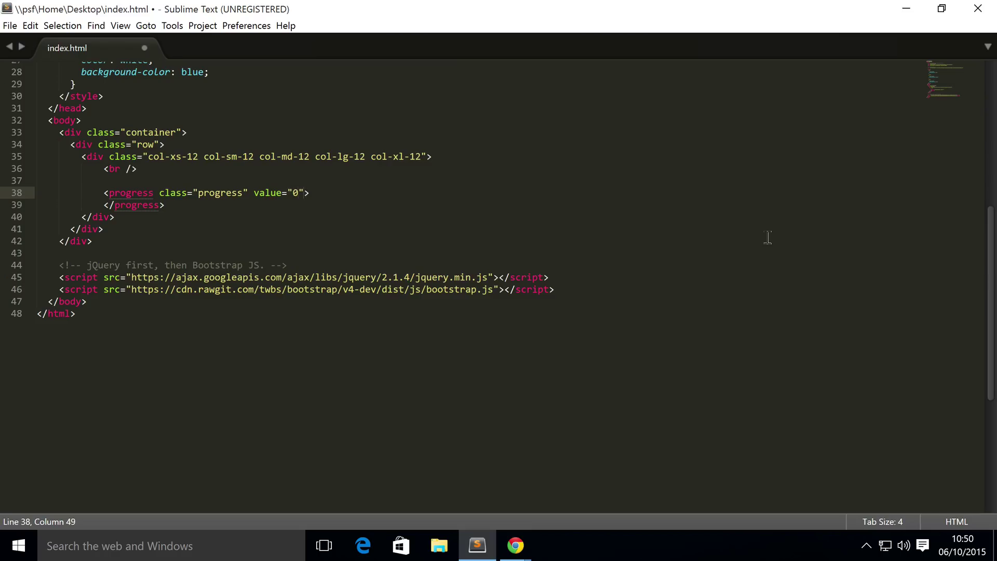
pyautogui.write('max=""')
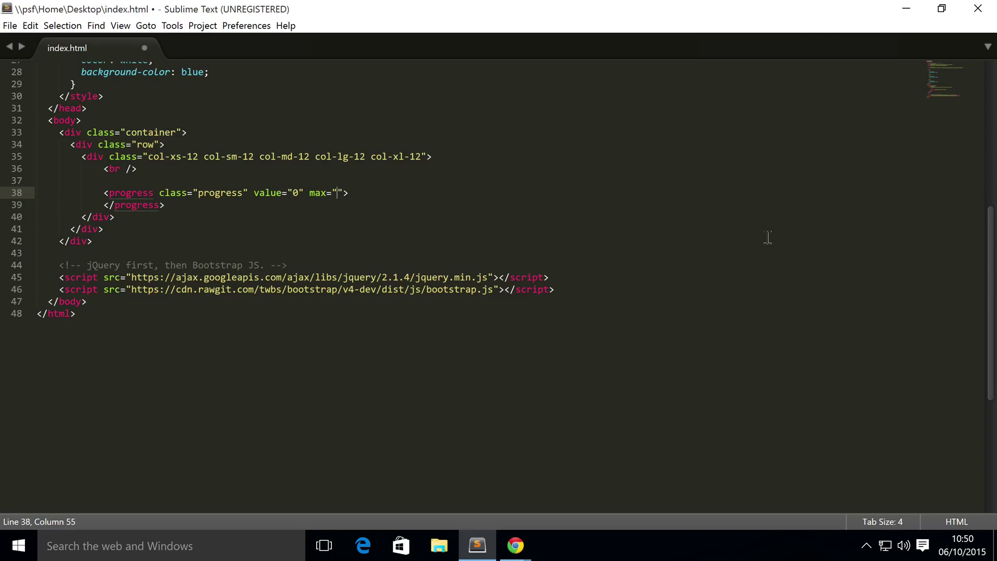
pyautogui.write('100')
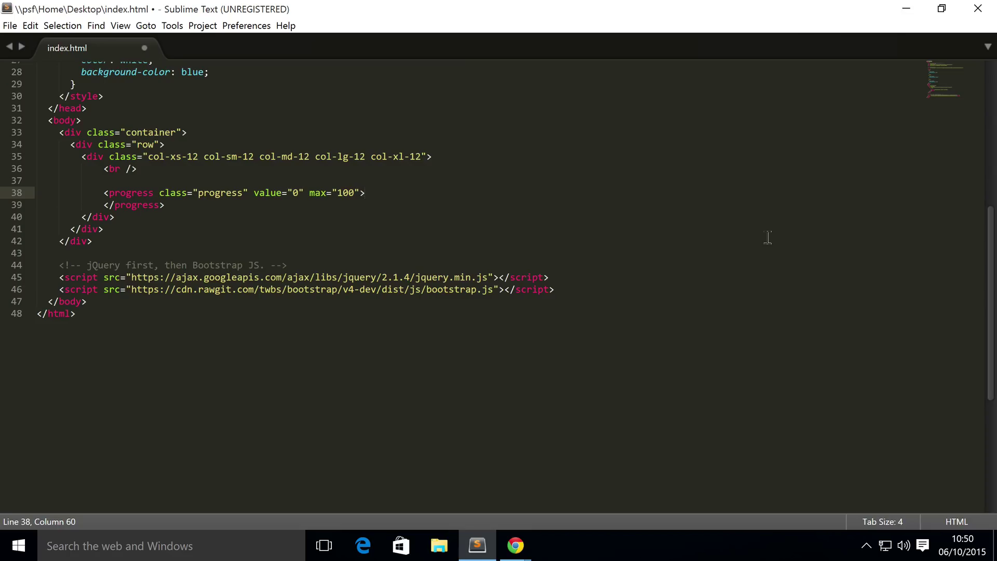
pyautogui.press('Enter')
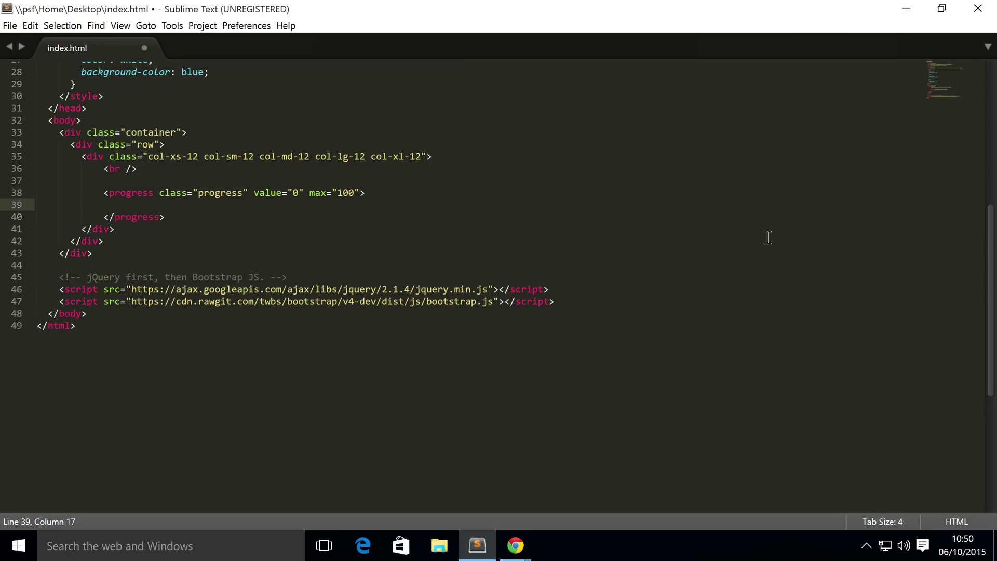
pyautogui.write('0%')
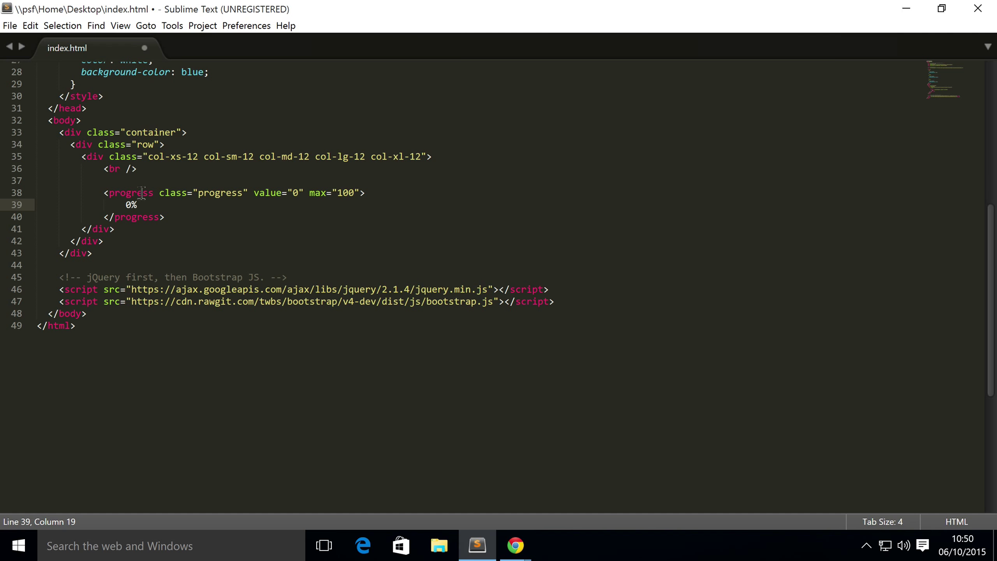
# Step: Duplicate the progress bar into five bars valued 0, 25, 50, 75, 100 with matching labels, and save
pyautogui.moveTo(107, 193); pyautogui.dragTo(164, 217)
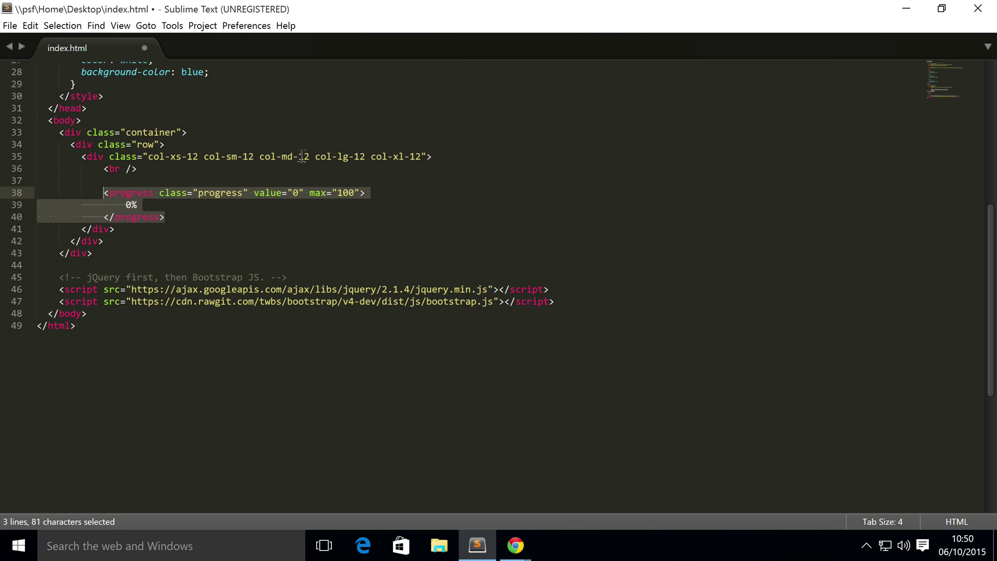
pyautogui.press('ctrl+v')
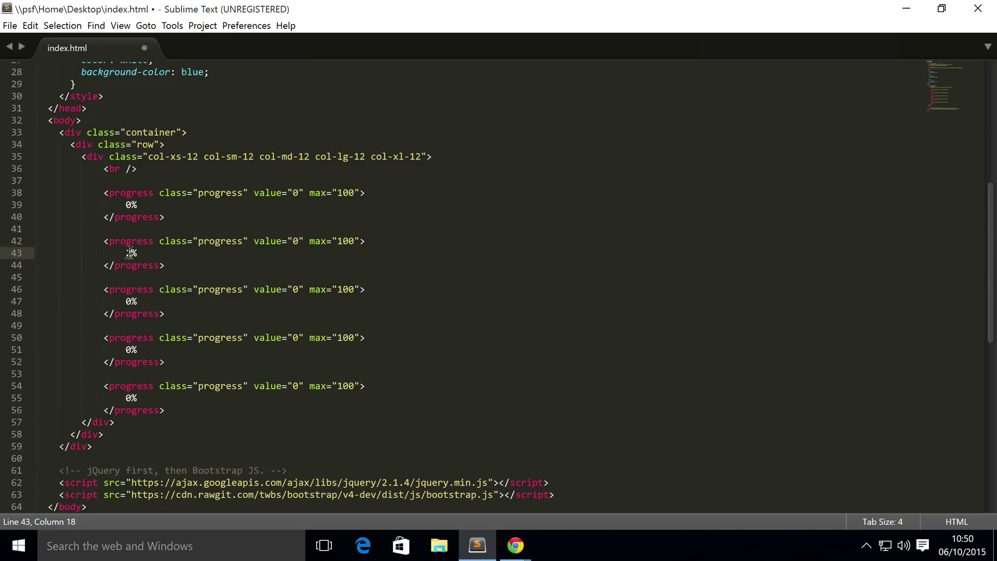
pyautogui.write('25')
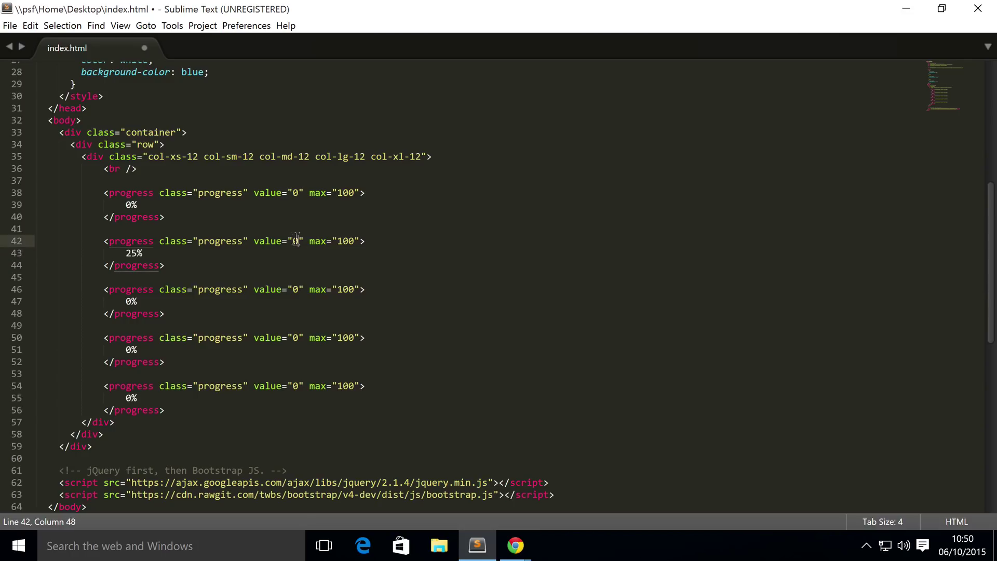
pyautogui.write('25')
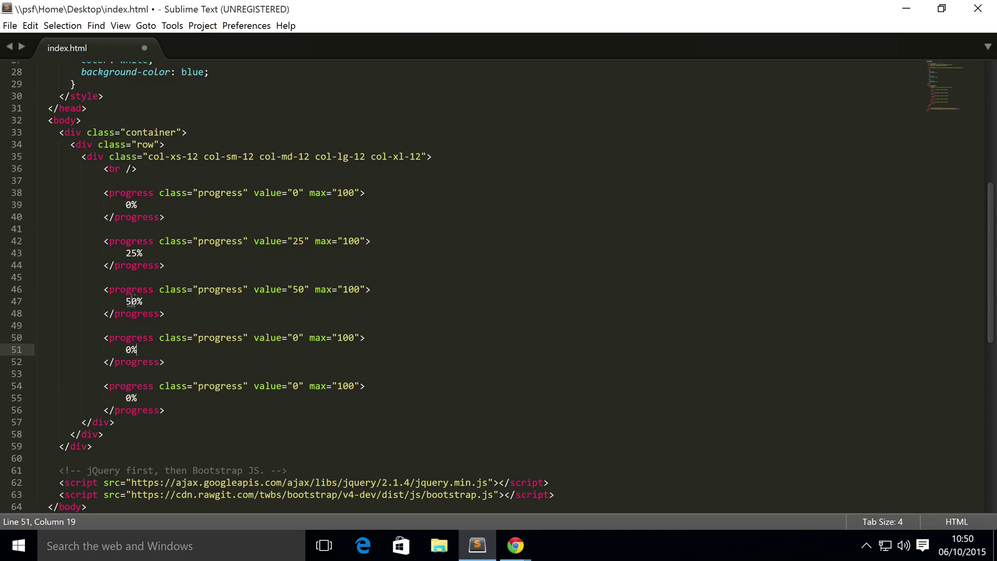
pyautogui.write('75')
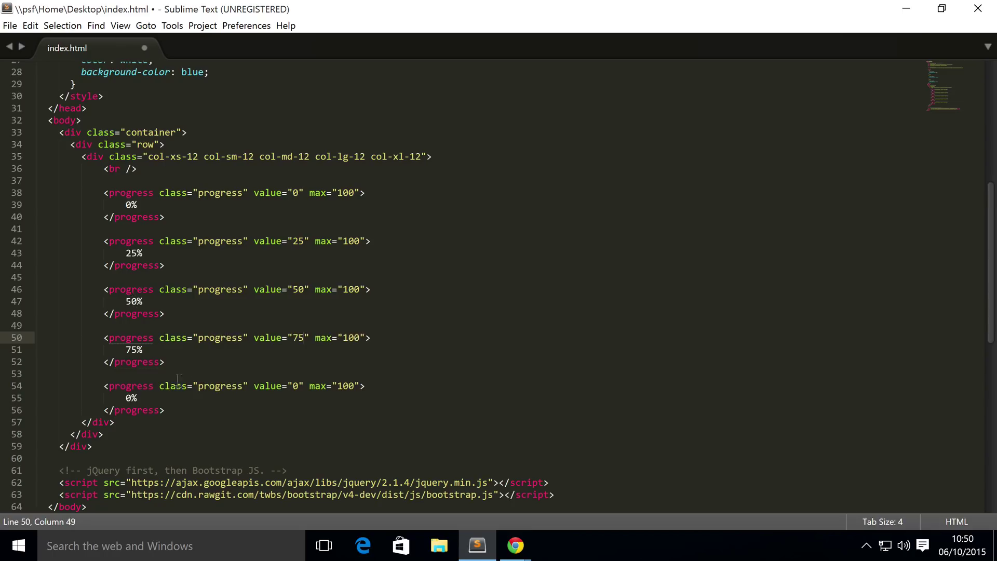
pyautogui.write('100')
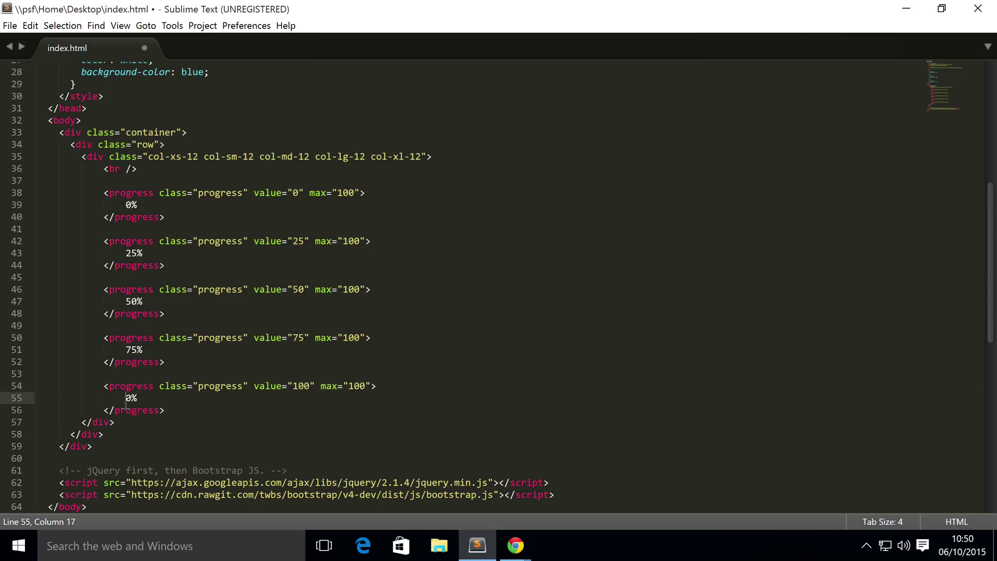
pyautogui.write('100')
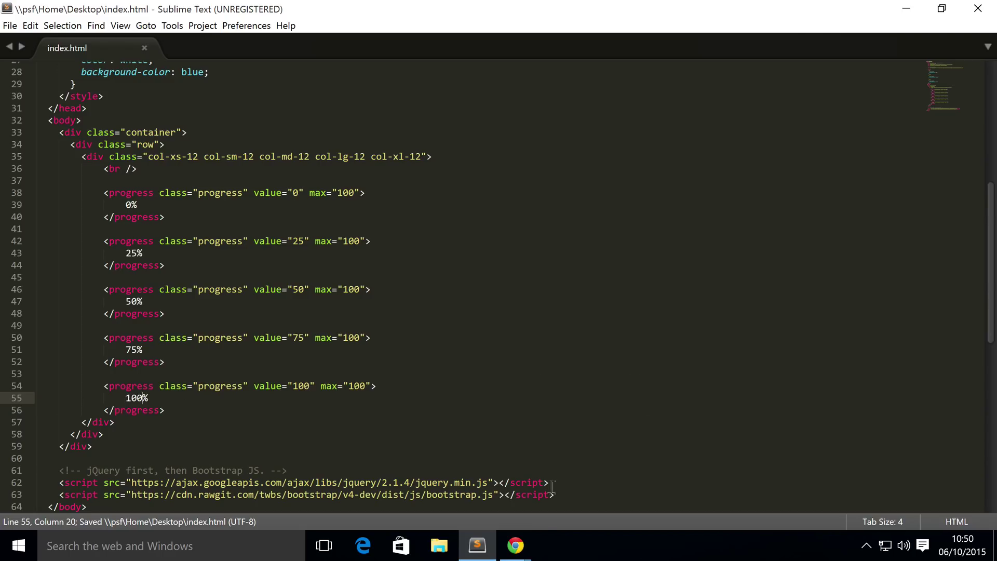
# Step: Switch to Chrome to view the five rendered blue progress bars
pyautogui.click(515, 546)
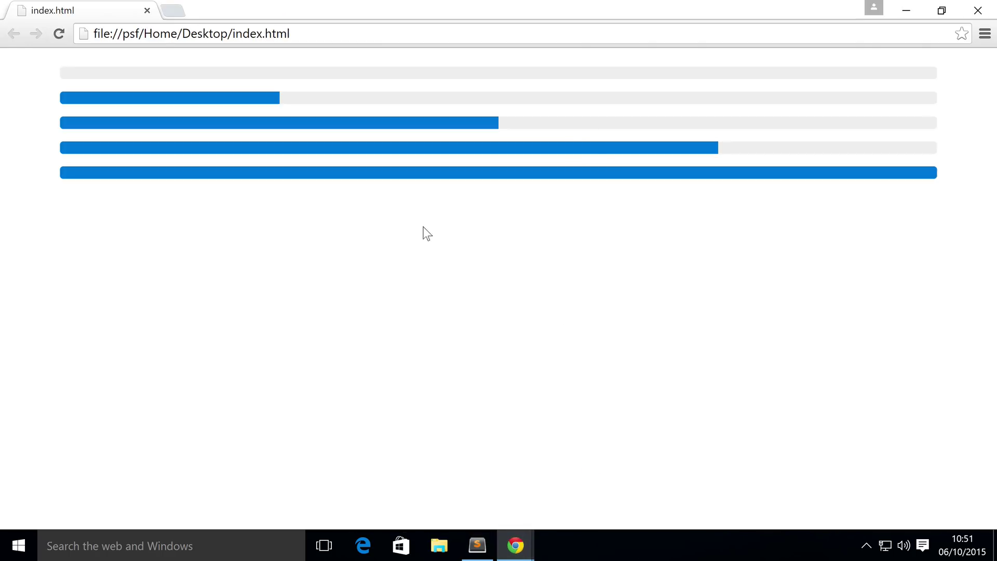
pyautogui.moveTo(291, 125)
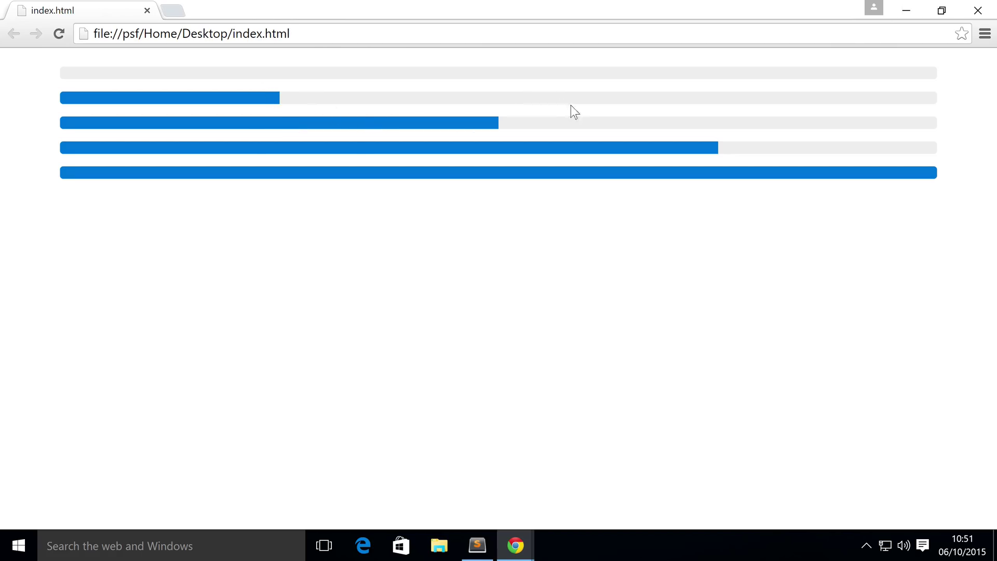
pyautogui.moveTo(490, 529)
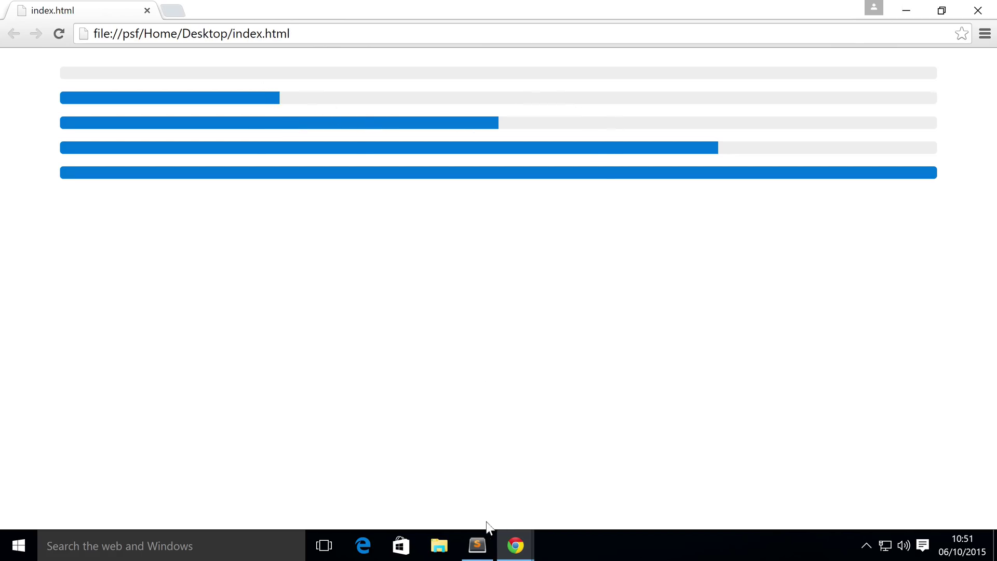
# Step: Back in the editor, change the last bar's value to 89 with an 89% label
pyautogui.click(477, 545)
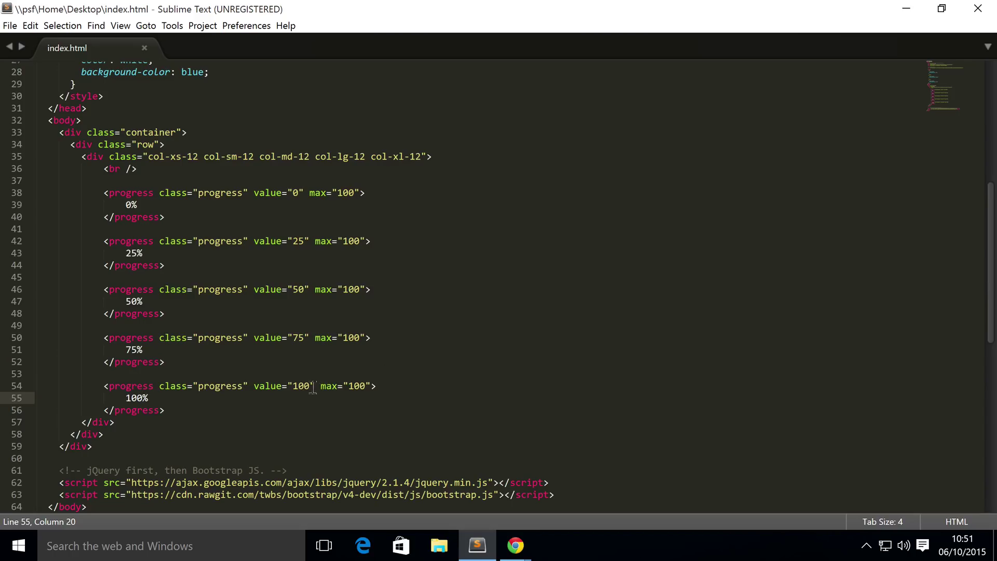
pyautogui.doubleClick(301, 386)
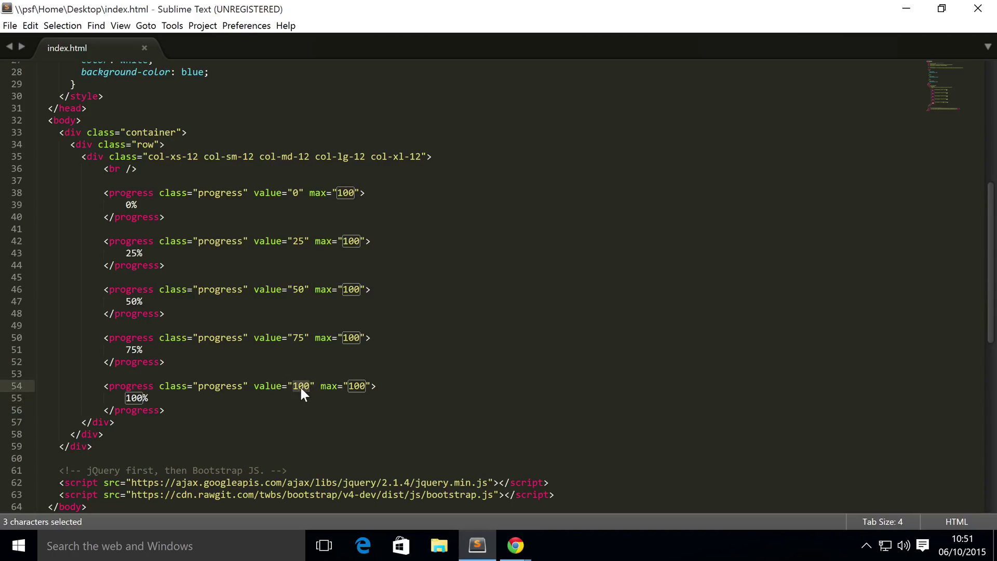
pyautogui.write('89%')
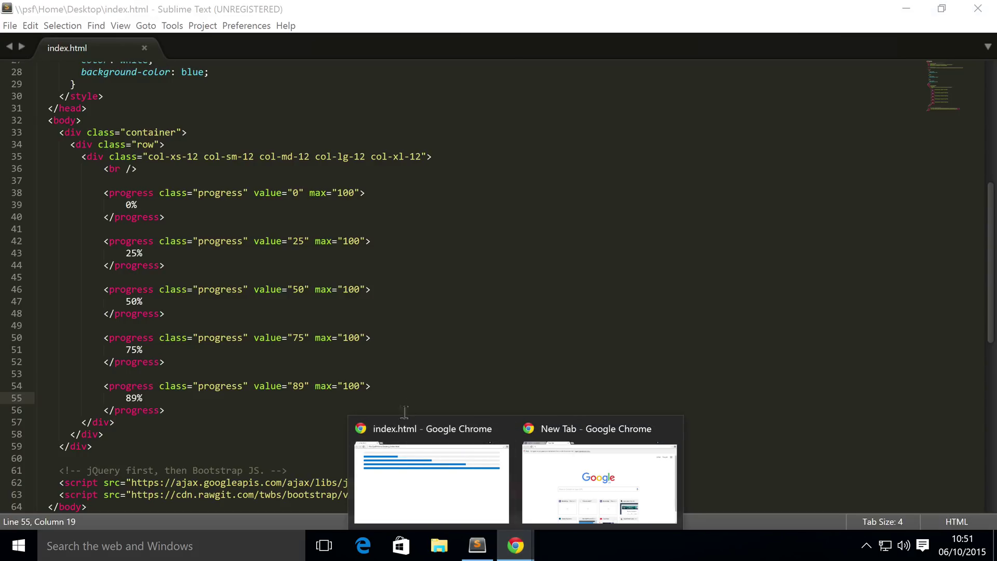
# Step: Check the 89% bar in Chrome, then return to index.html in Sublime Text
pyautogui.click(431, 428)
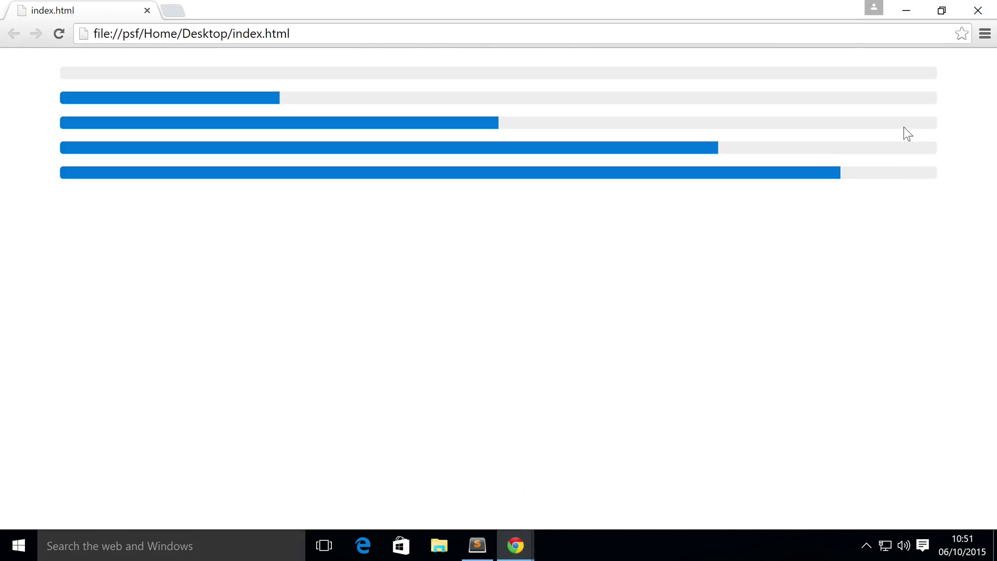
pyautogui.moveTo(814, 224)
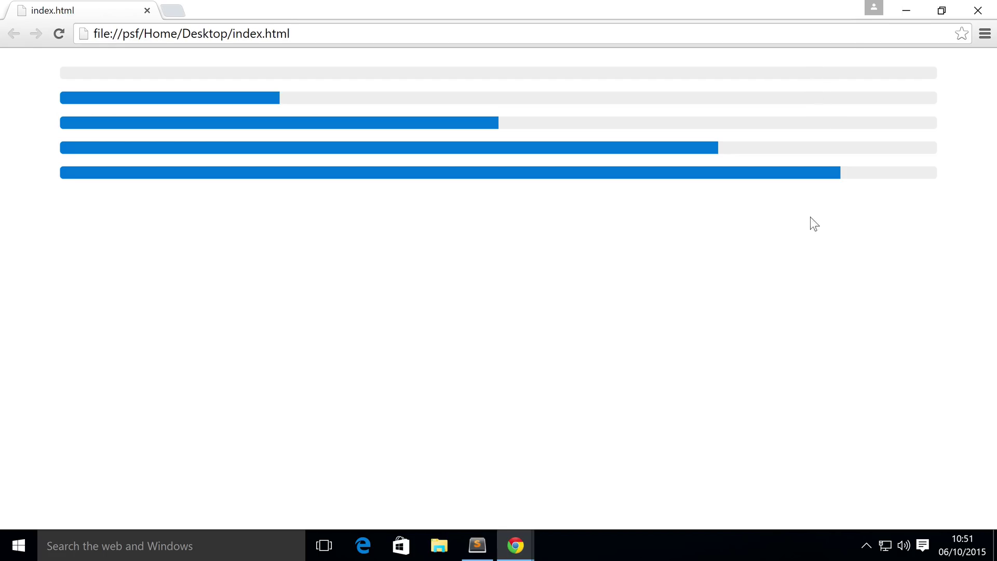
pyautogui.moveTo(839, 193)
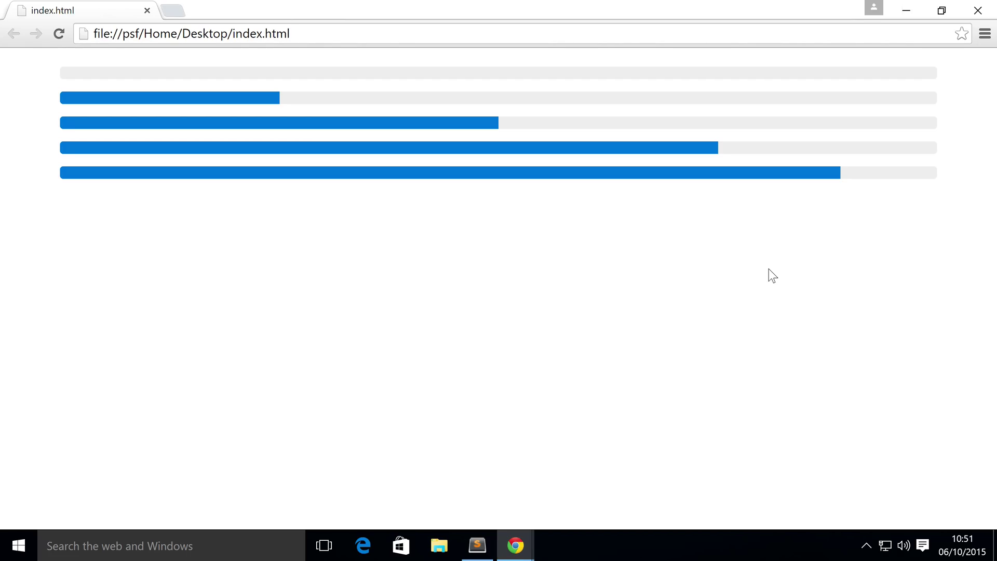
pyautogui.moveTo(521, 506)
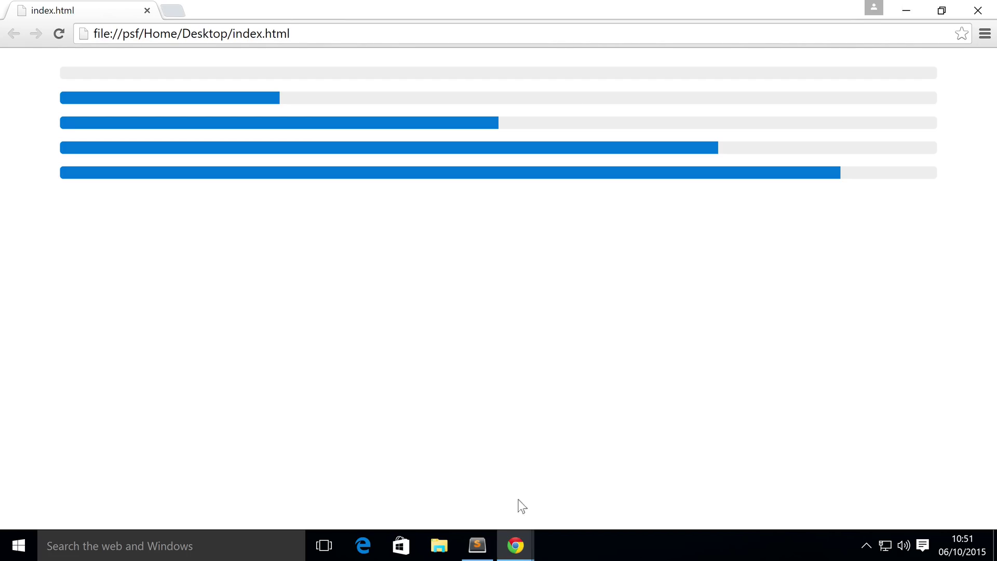
pyautogui.click(477, 545)
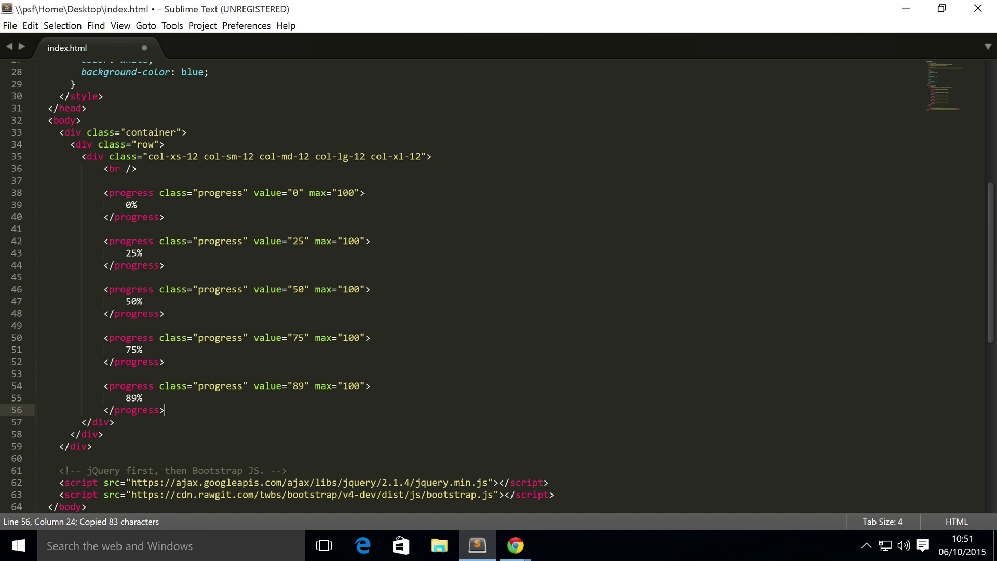
# Step: Paste the 89% bar with an <!-- IE 9 support --> comment and a nested <div class="progress">
pyautogui.press('ctrl+v')
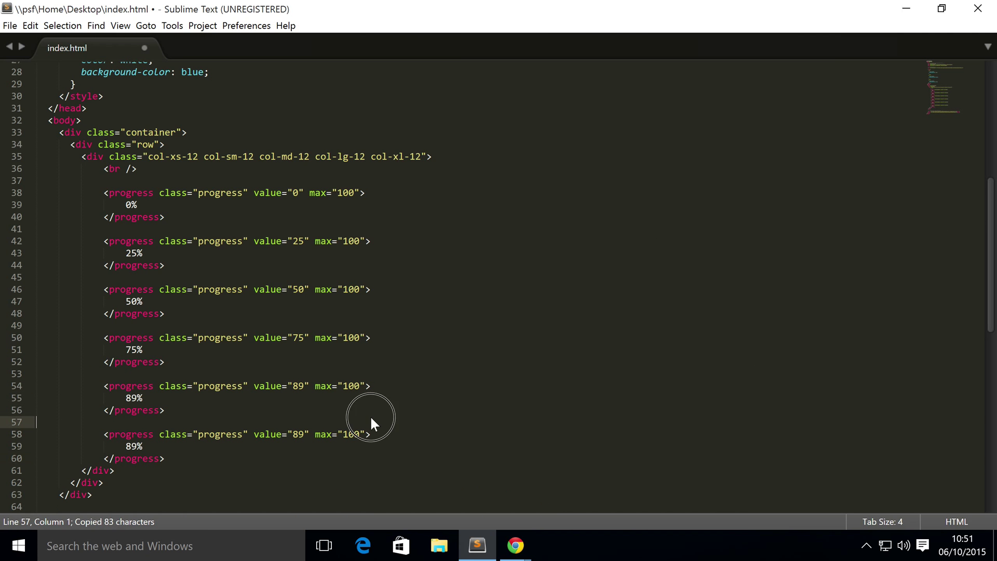
pyautogui.write('<!-- IE  -->')
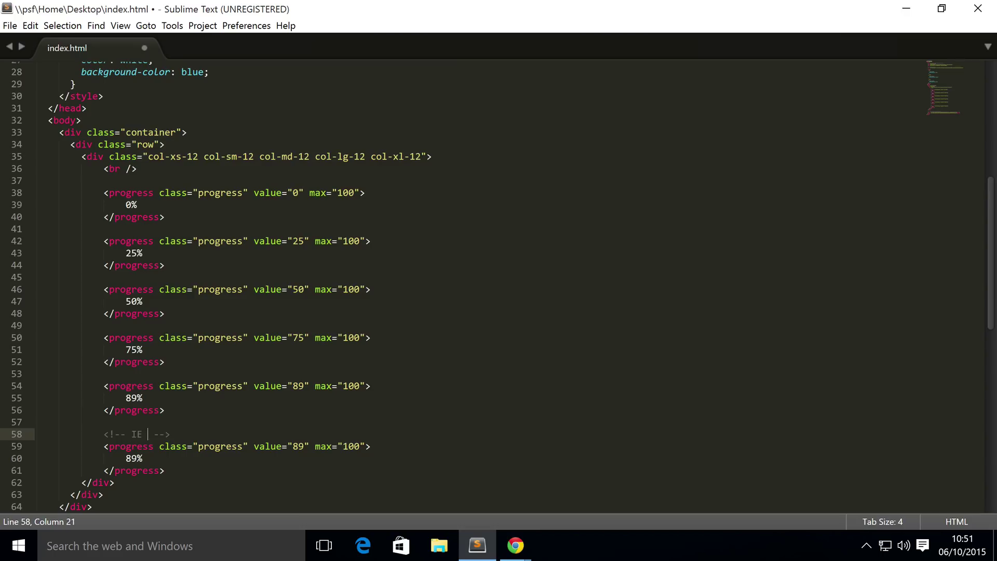
pyautogui.write('9 support')
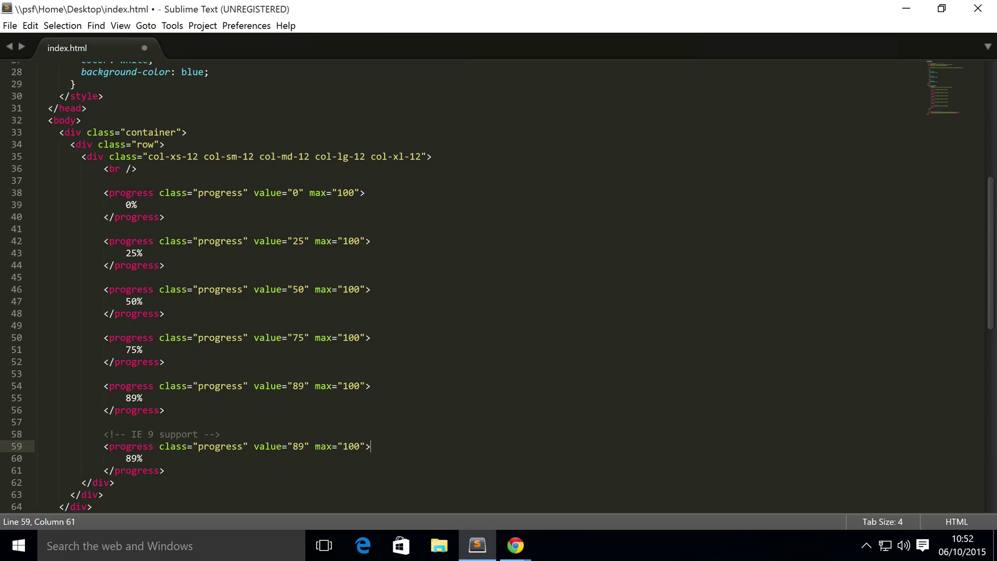
pyautogui.write('di')
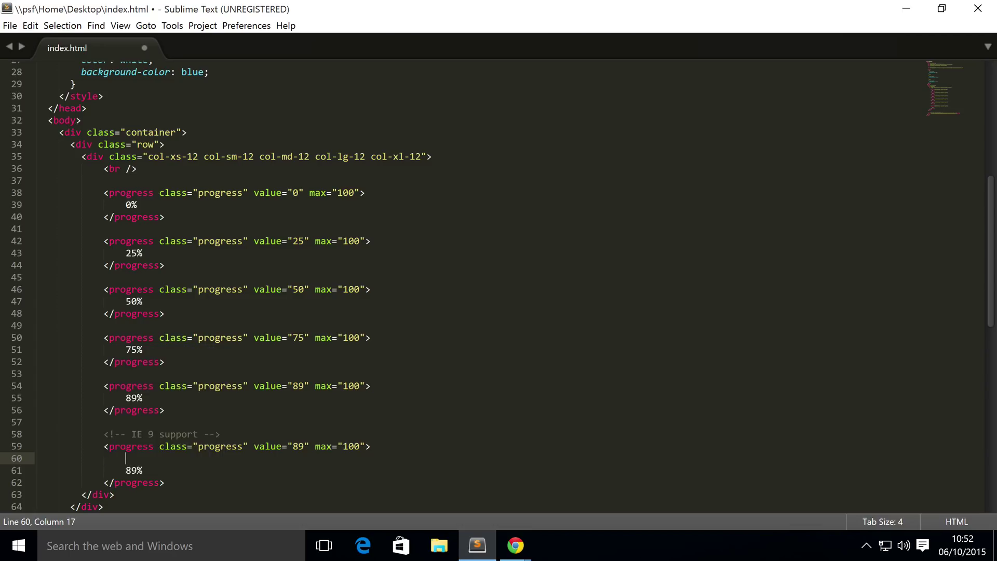
pyautogui.write('<div>')
pyautogui.write('</div>')
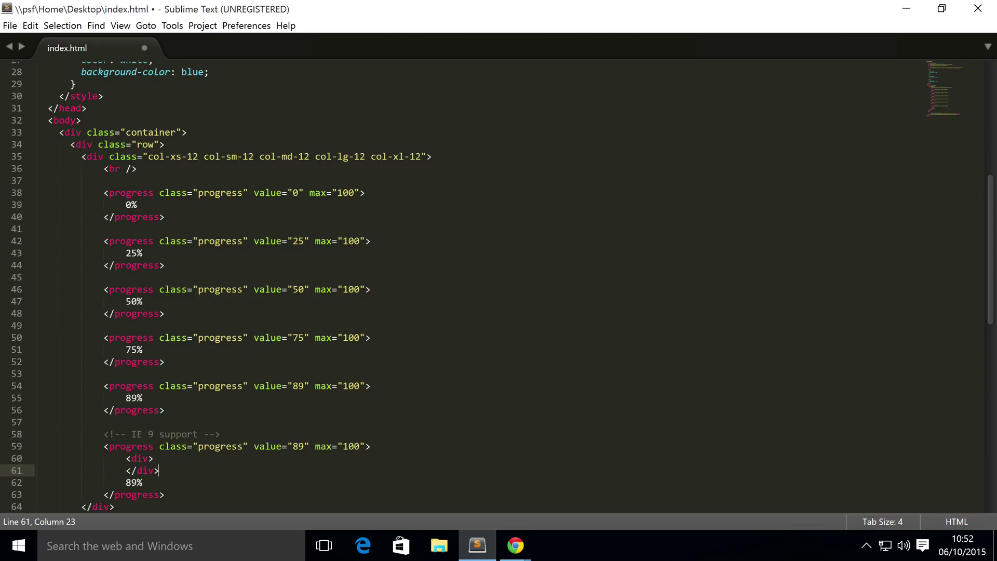
pyautogui.write('class=')
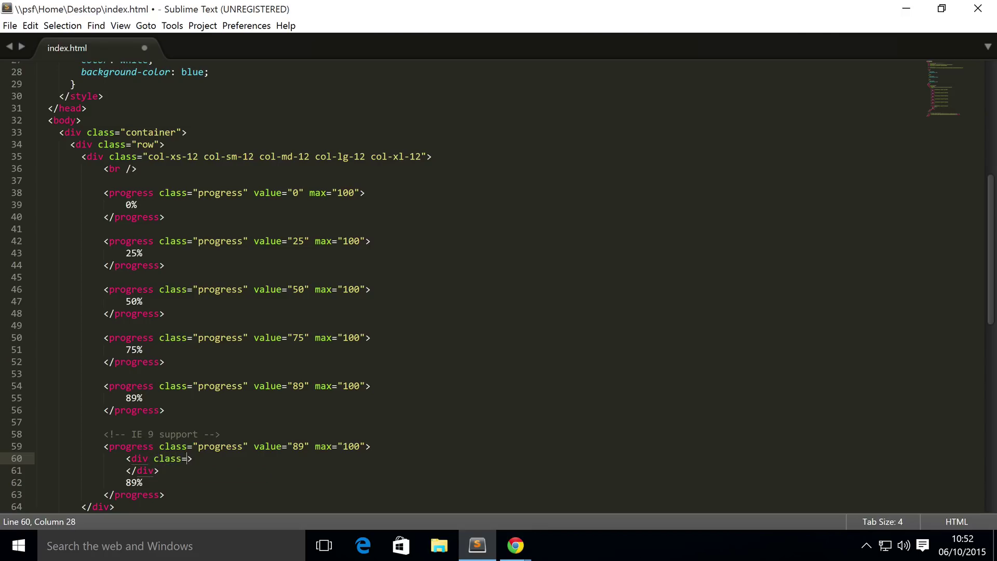
pyautogui.write('"prog"')
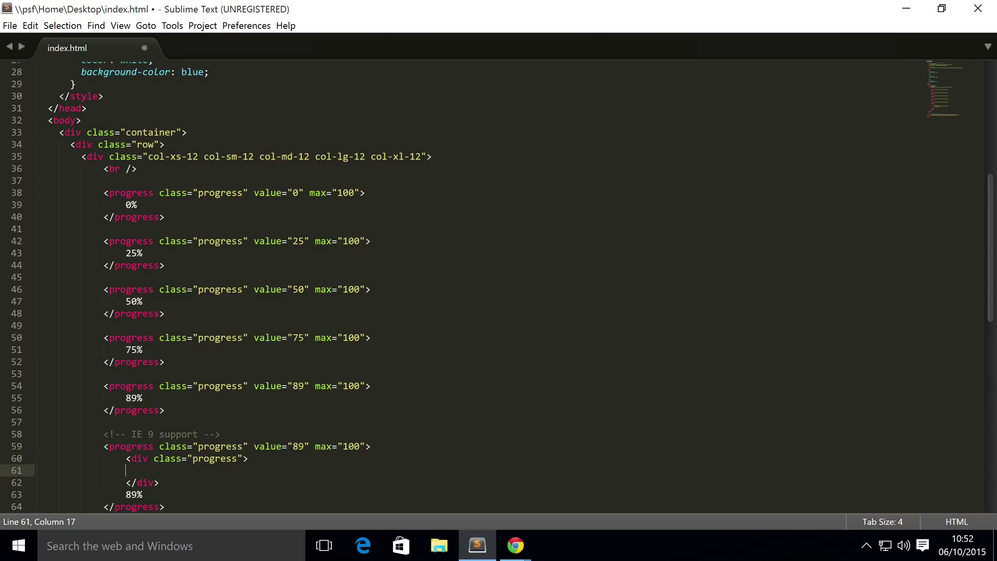
# Step: Add <span class="progress.bar" style="width: 89%;">89%</span> inside the fallback div
pyautogui.write('<span')
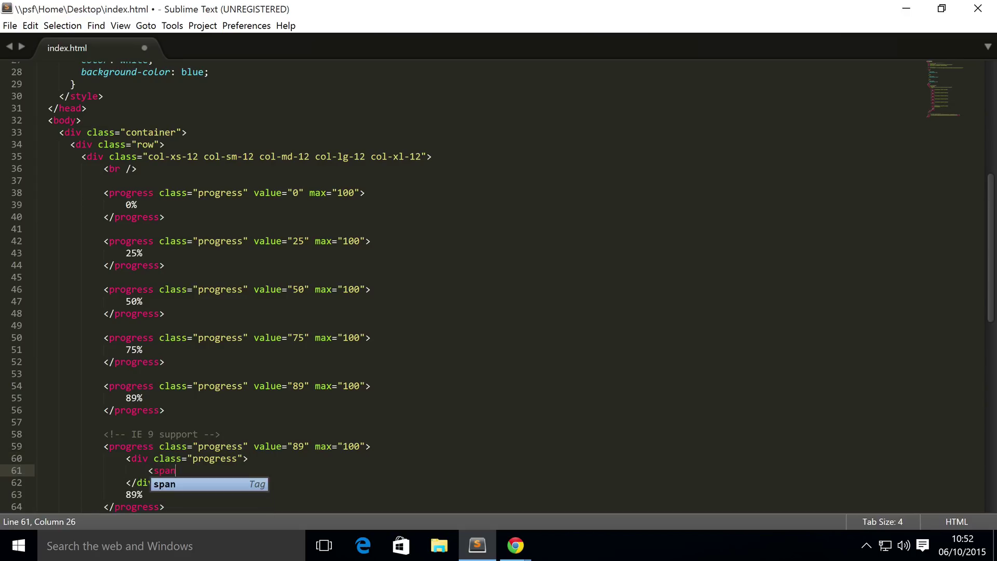
pyautogui.press('Tab')
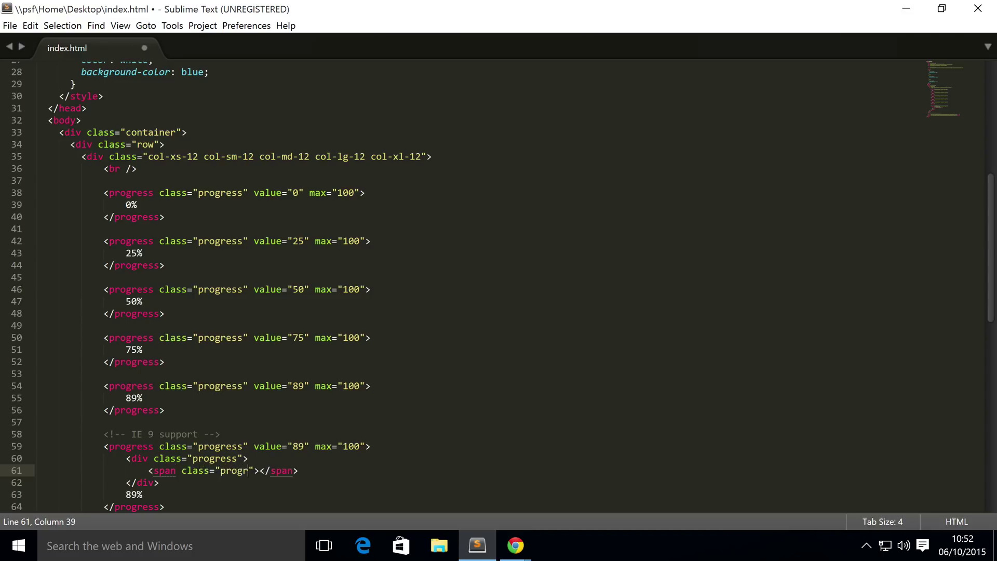
pyautogui.write('ess.bar')
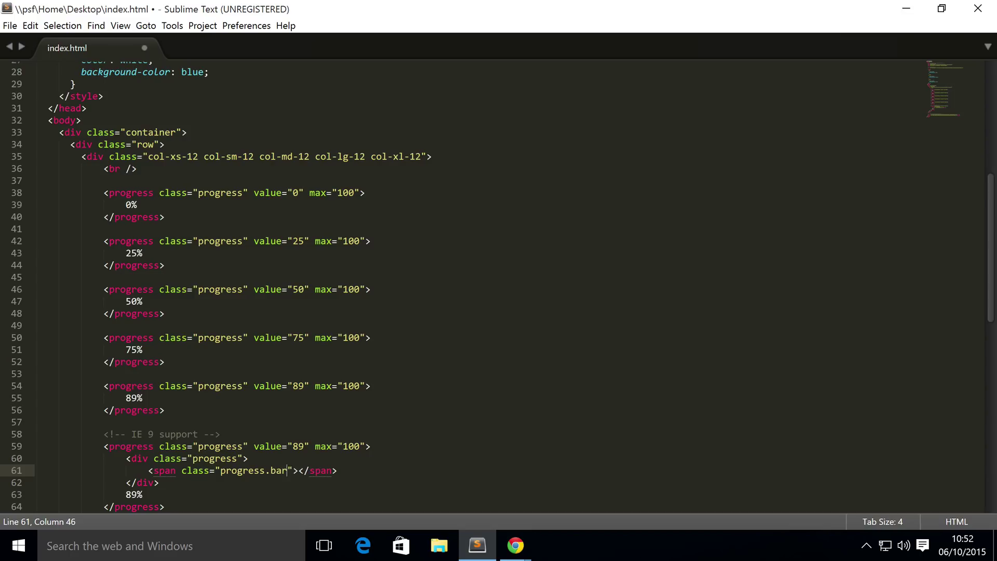
pyautogui.write('"s')
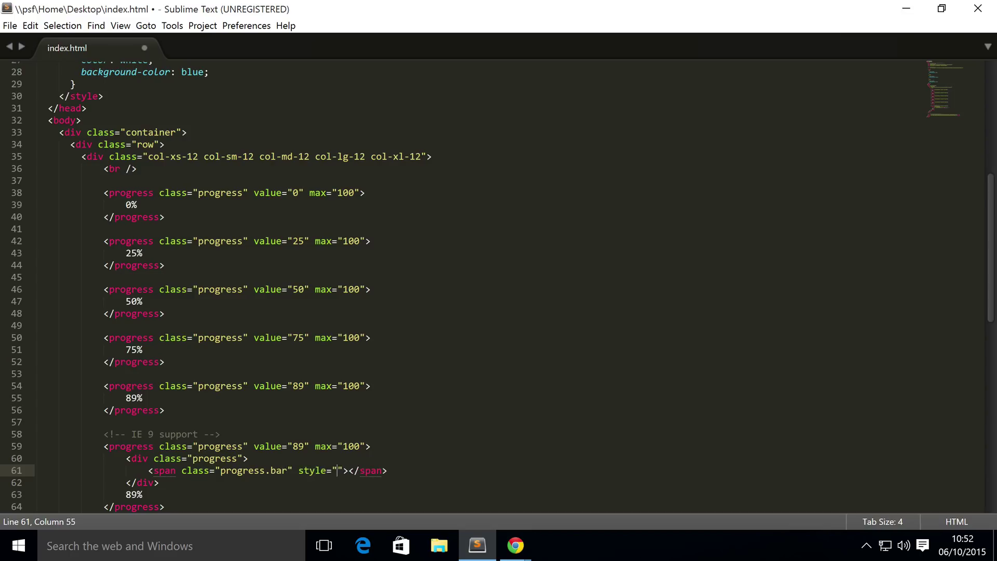
pyautogui.write('width:')
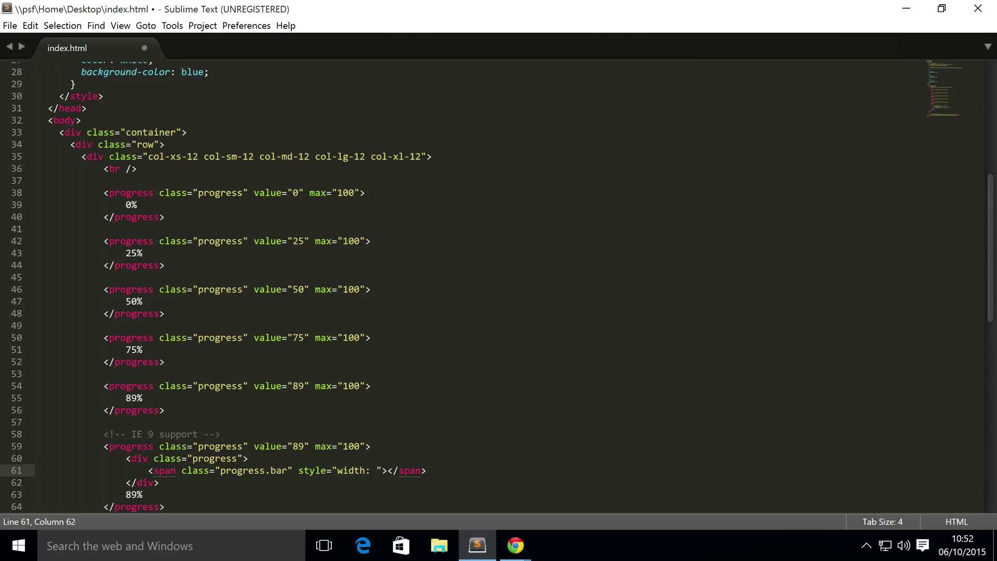
pyautogui.write('25%')
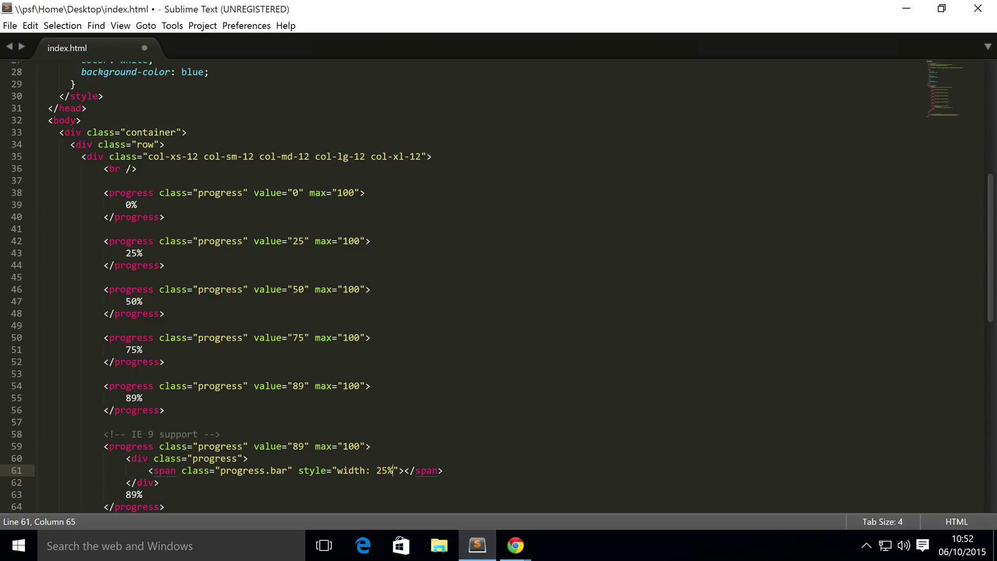
pyautogui.write(';')
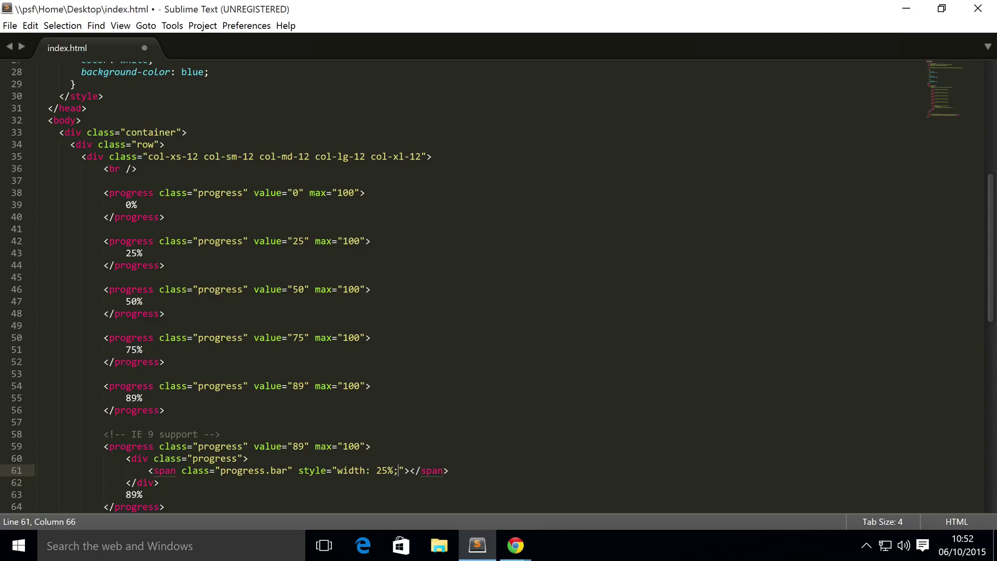
pyautogui.write('25%')
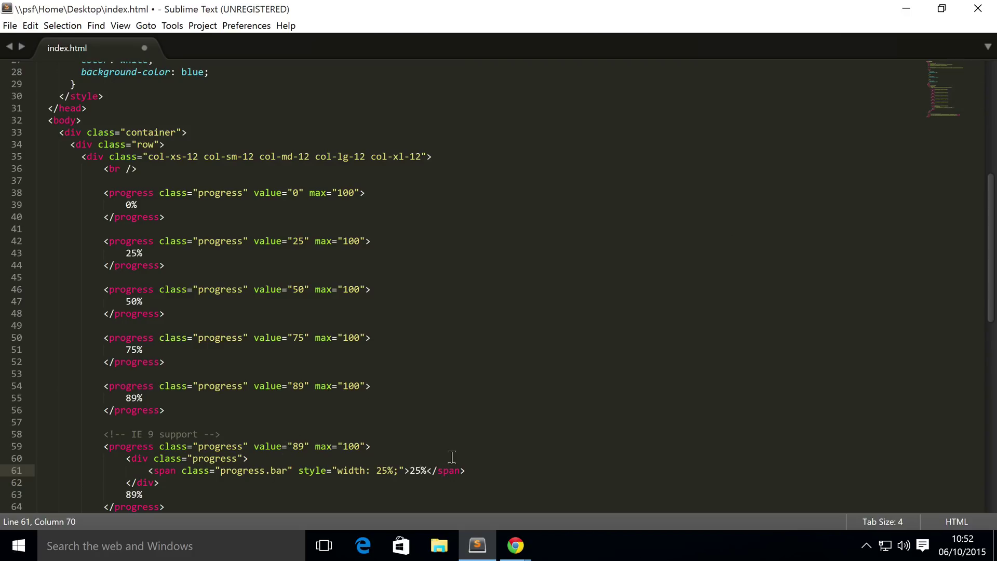
pyautogui.write('89%')
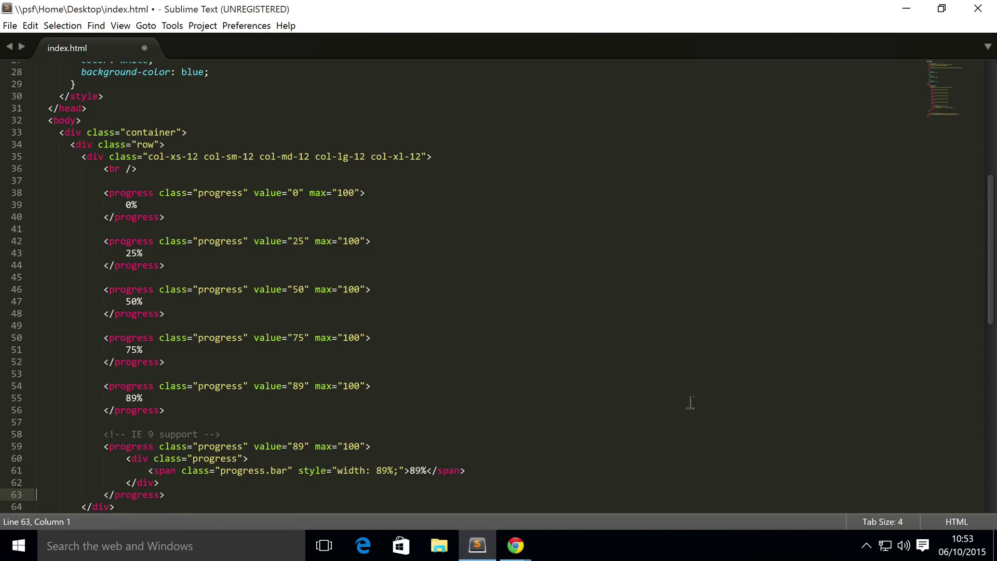
pyautogui.click(514, 545)
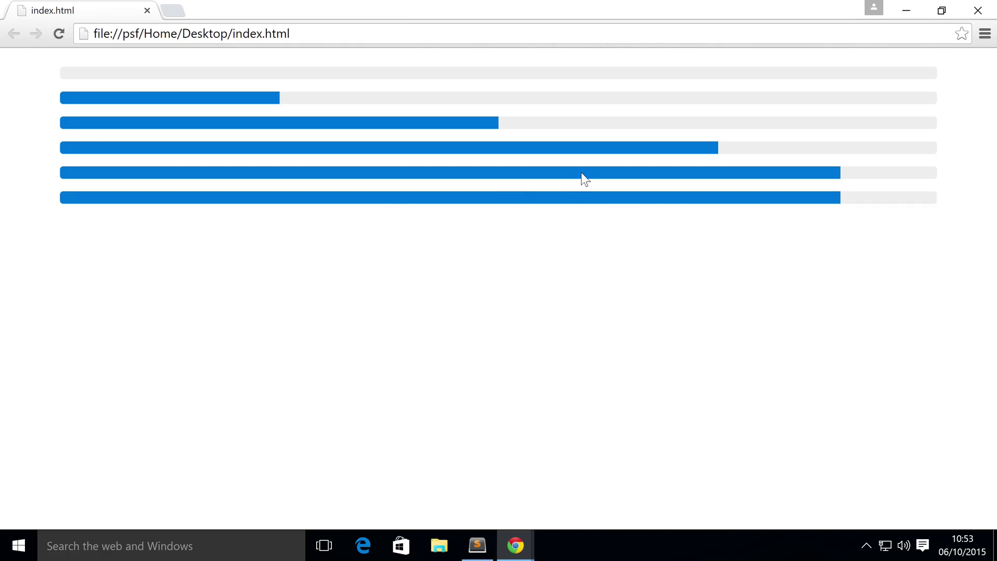
pyautogui.moveTo(596, 212)
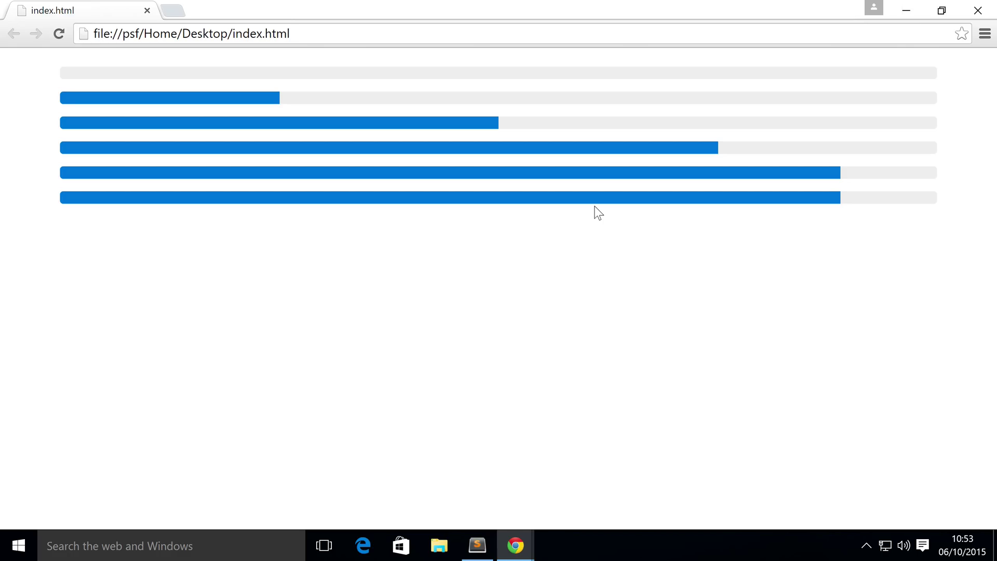
pyautogui.moveTo(606, 230)
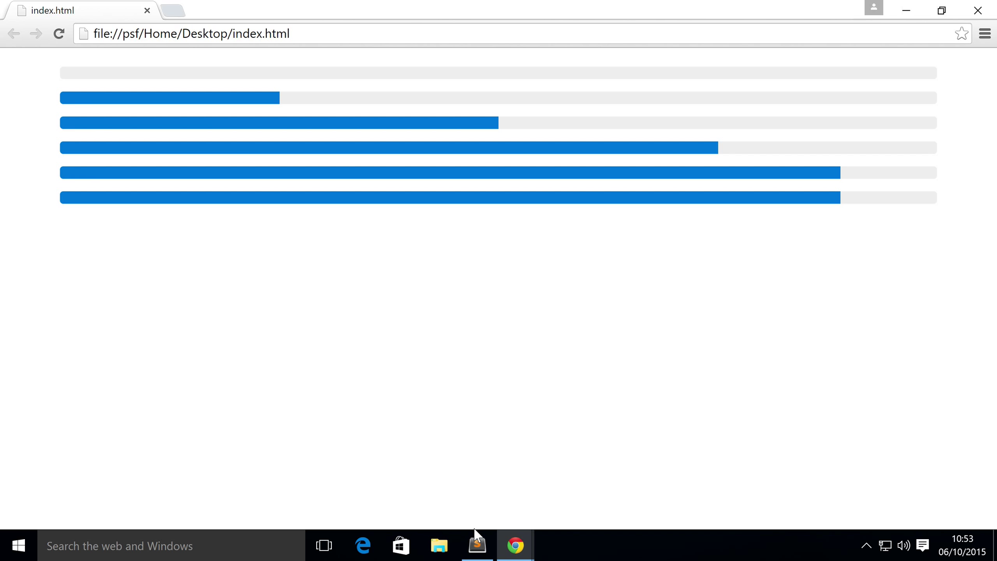
# Step: Return from the six-bar Chrome preview to Sublime Text
pyautogui.click(477, 546)
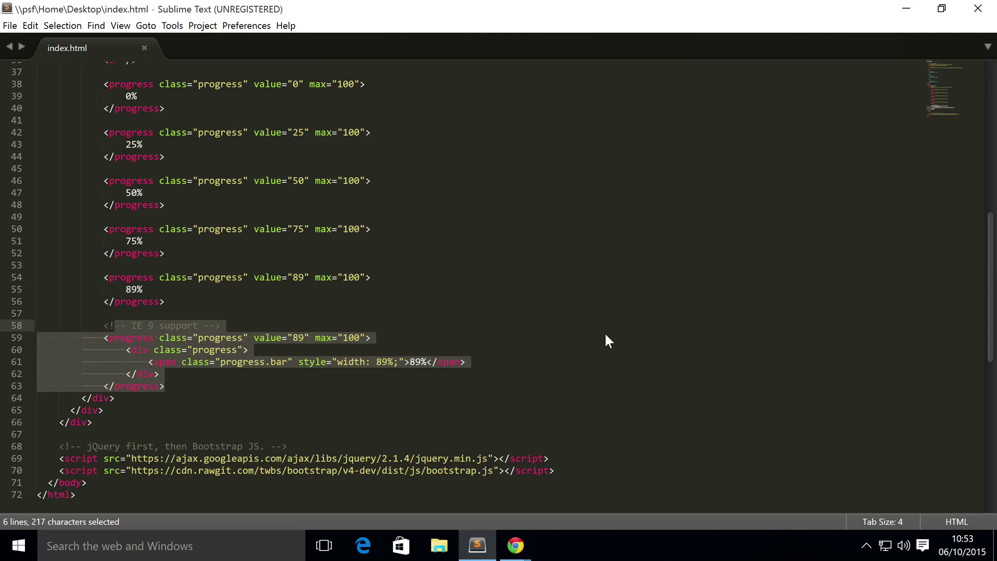
pyautogui.moveTo(531, 537)
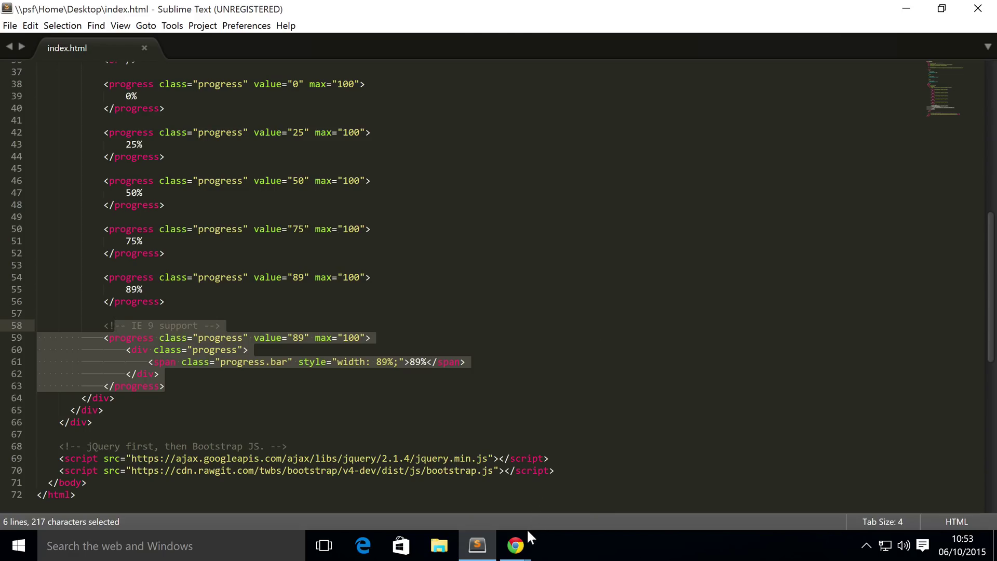
# Step: Copy the 25%, 50%, 75% and 89% progress blocks and place the cursor after the IE 9 block
pyautogui.click(517, 545)
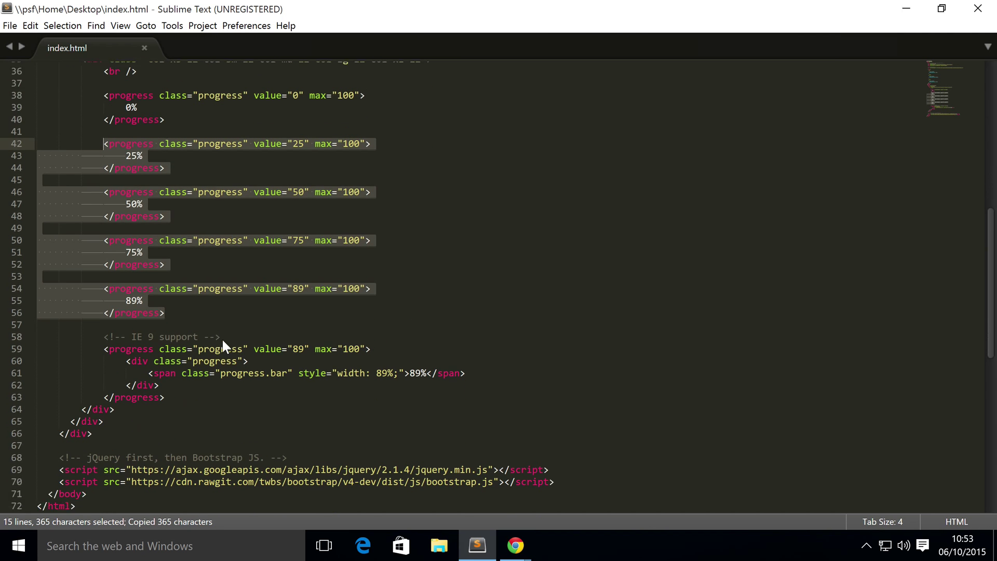
pyautogui.click(564, 268)
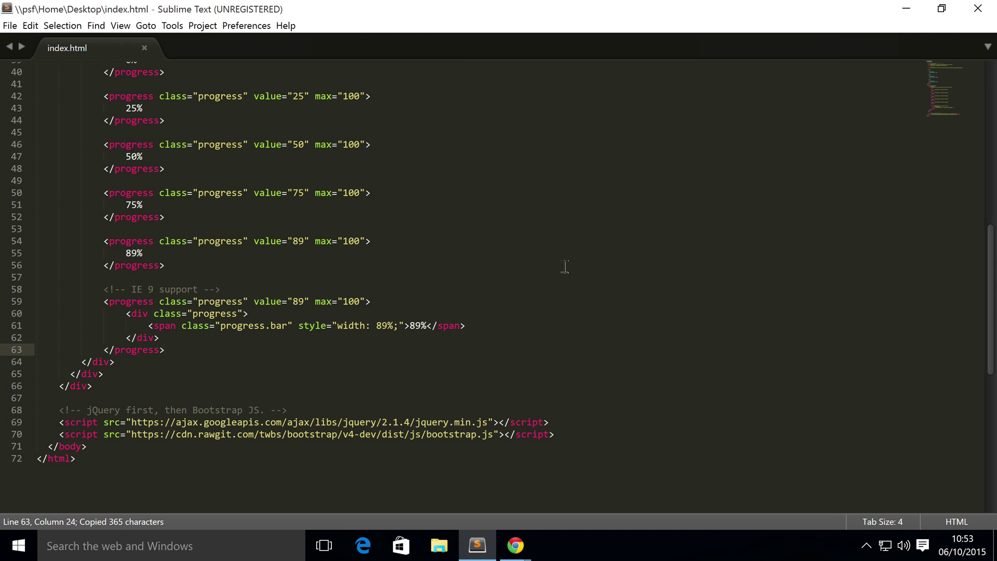
# Step: Paste the four bars and add progress-success, progress-info, progress-warning and progress-danger classes
pyautogui.press('ctrl+v')
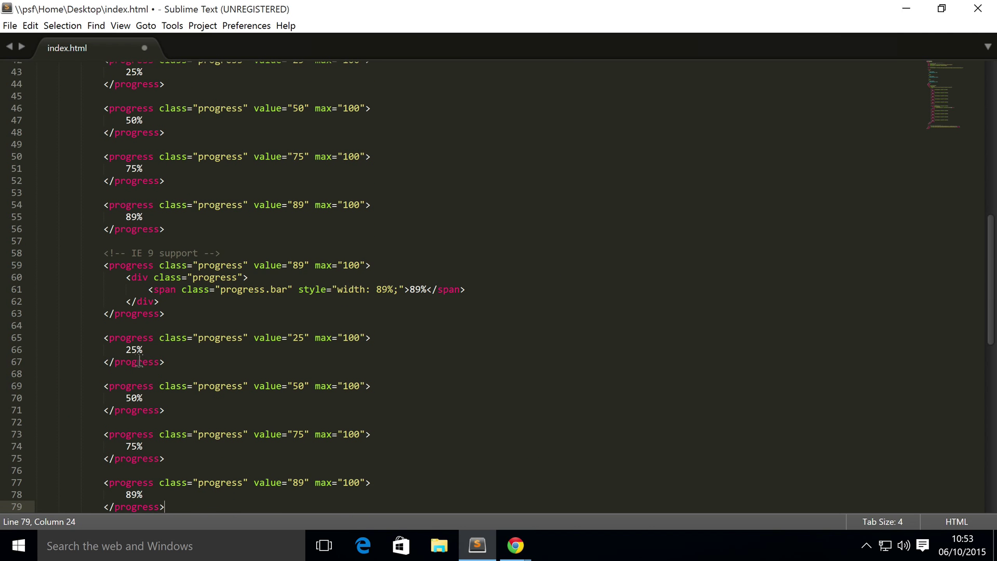
pyautogui.click(231, 344)
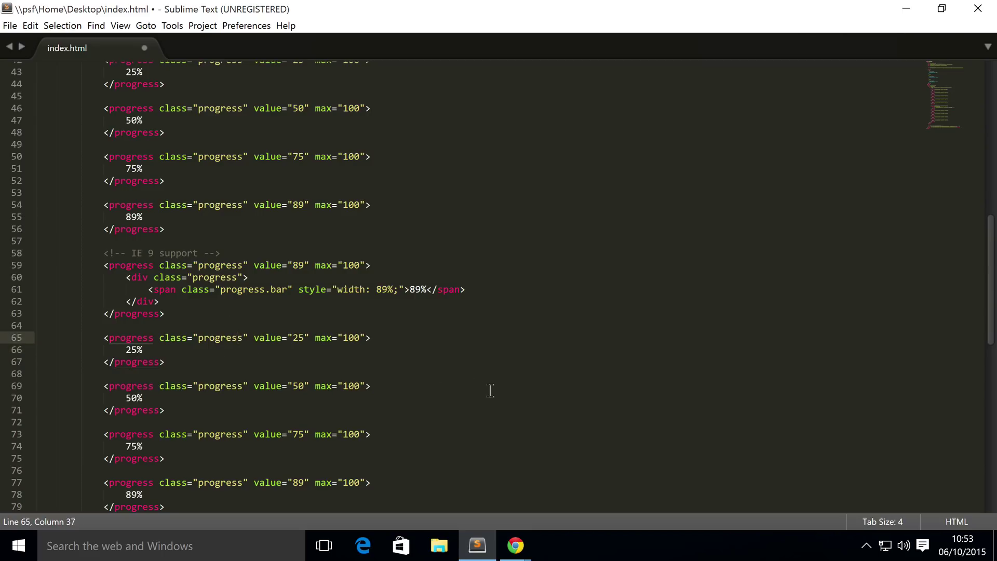
pyautogui.write('"')
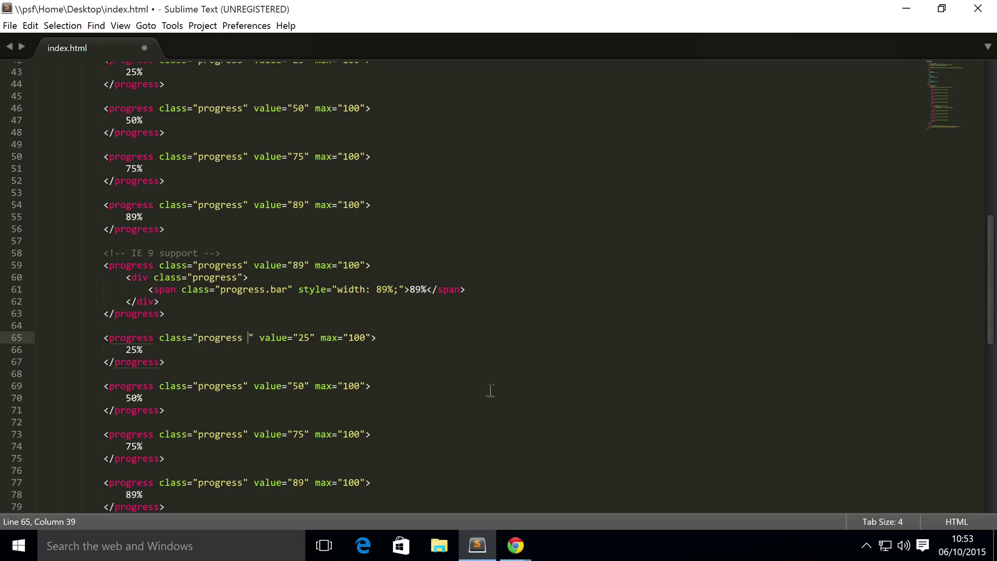
pyautogui.write('progress-s')
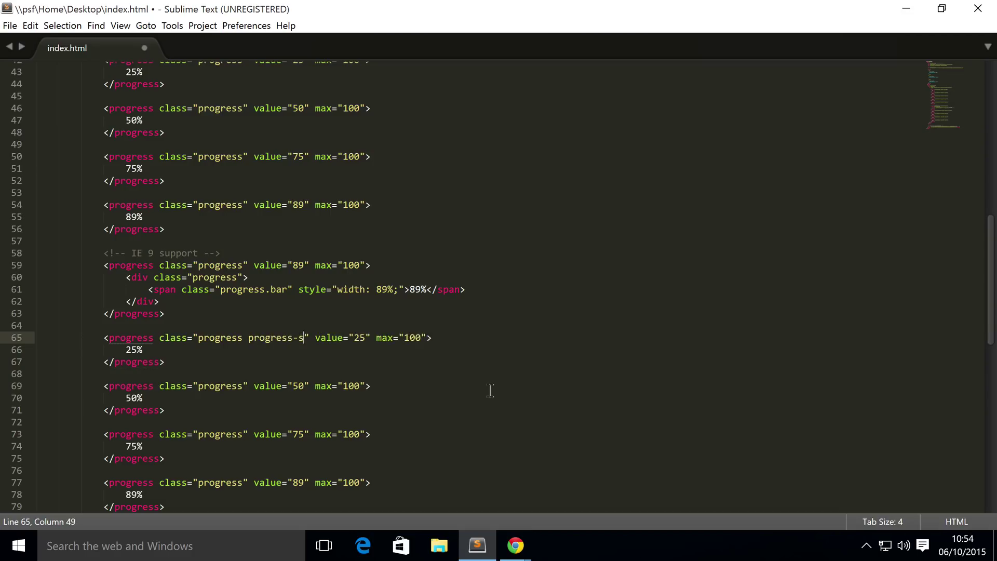
pyautogui.write('uccess')
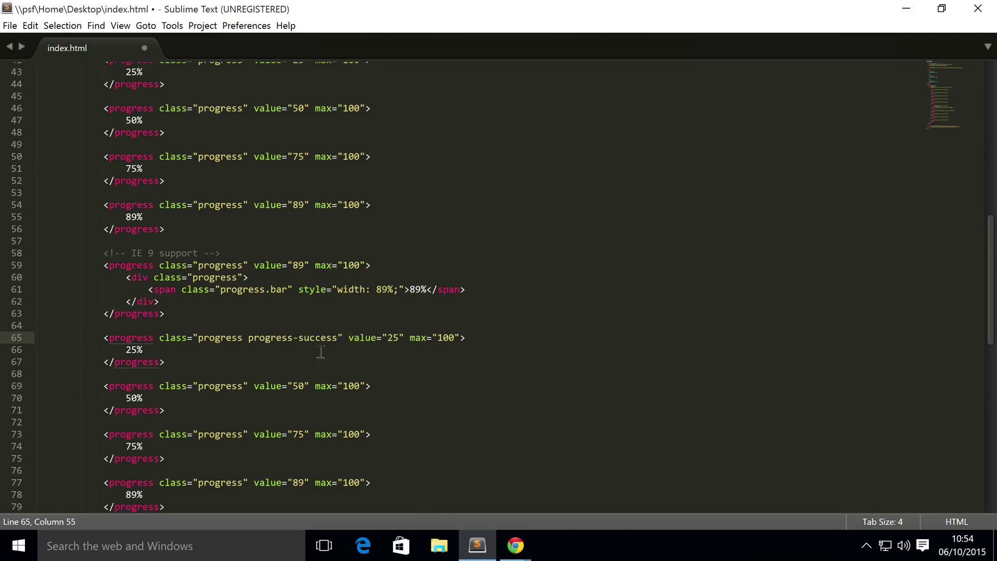
pyautogui.click(258, 386)
pyautogui.write('progress ')
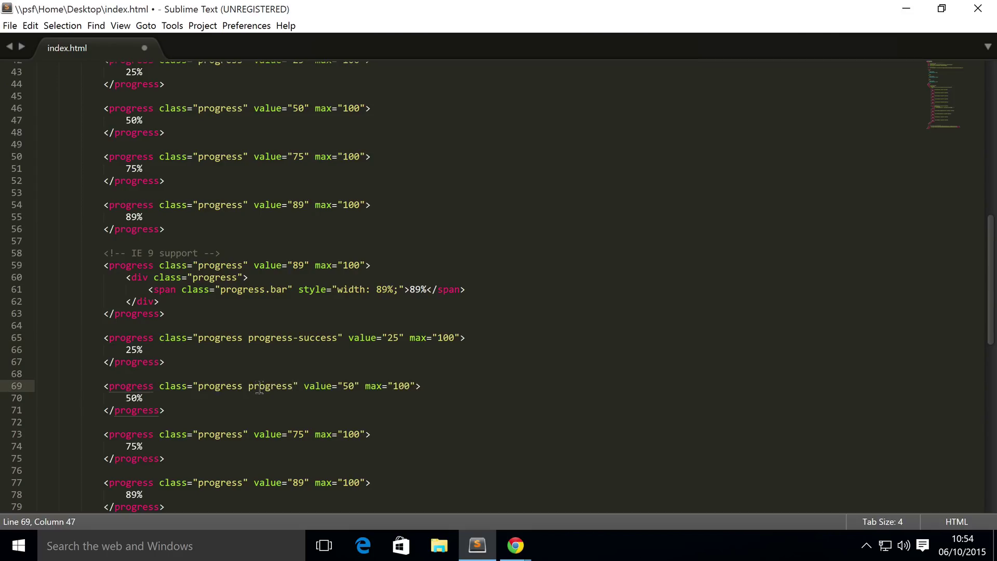
pyautogui.write('-info')
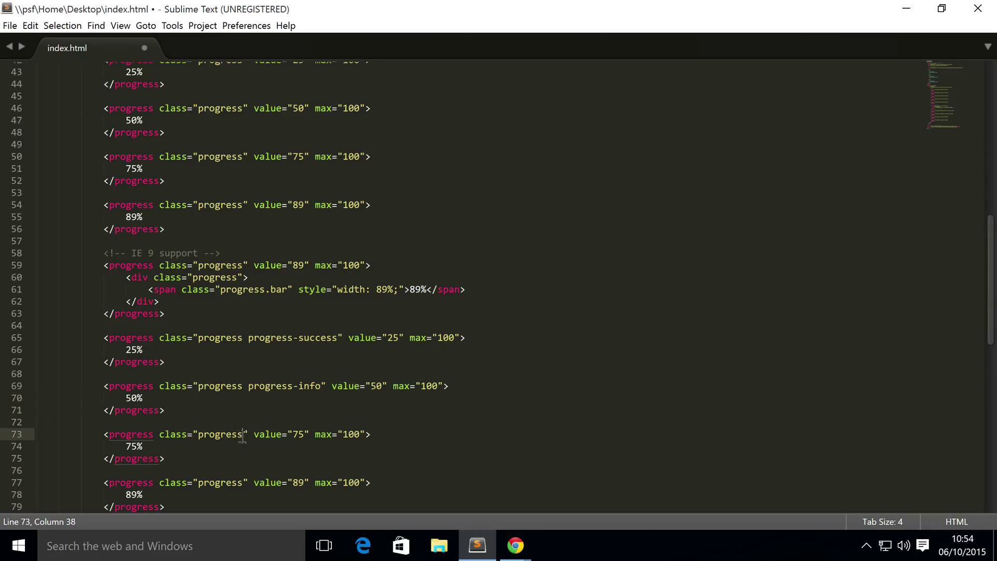
pyautogui.write('progress-warning')
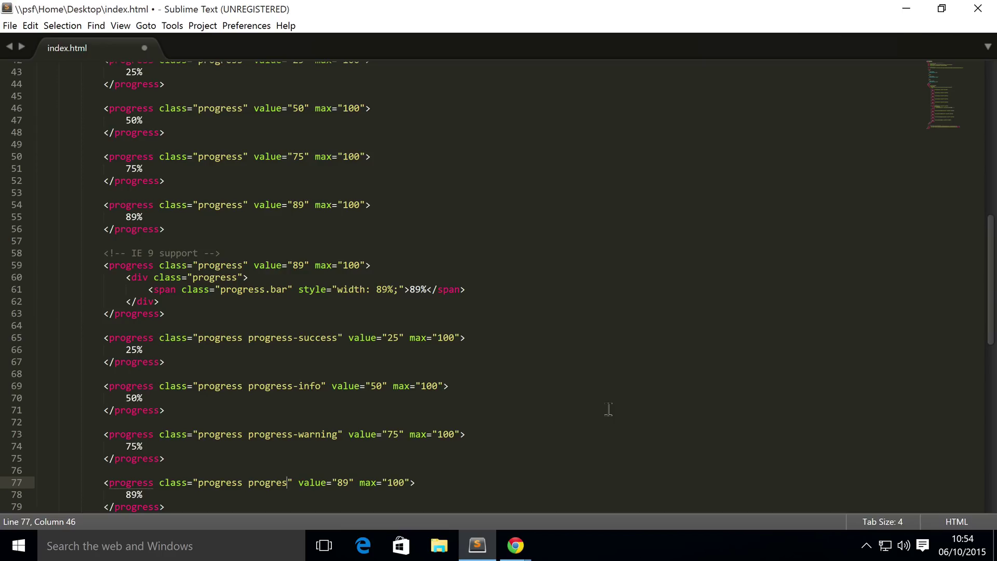
pyautogui.write('s-danger')
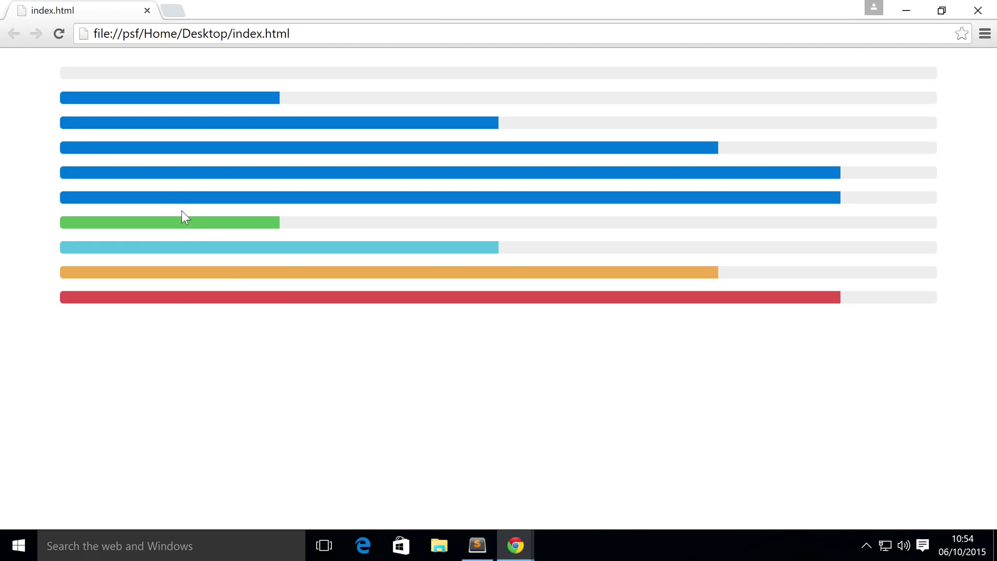
pyautogui.moveTo(255, 265)
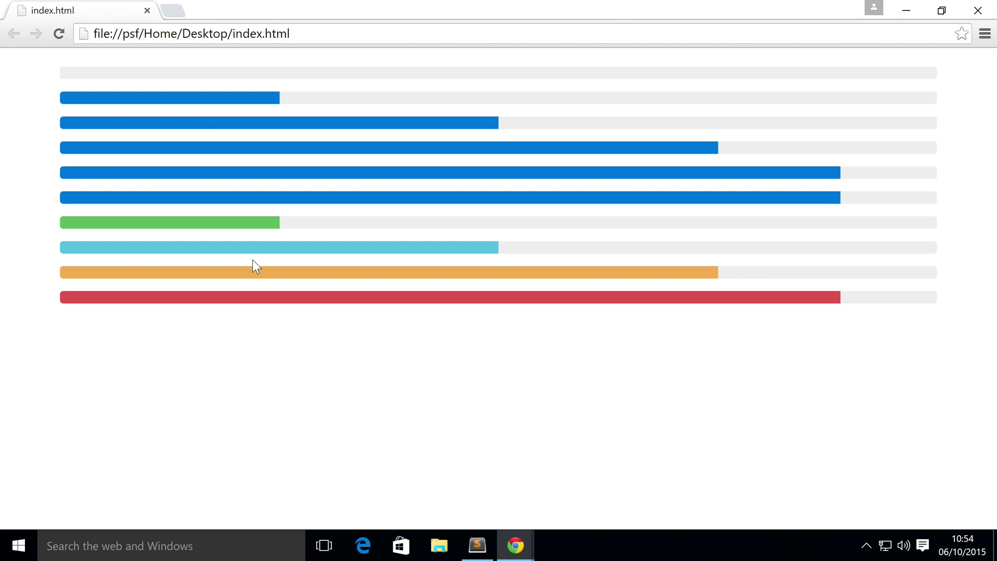
pyautogui.moveTo(478, 485)
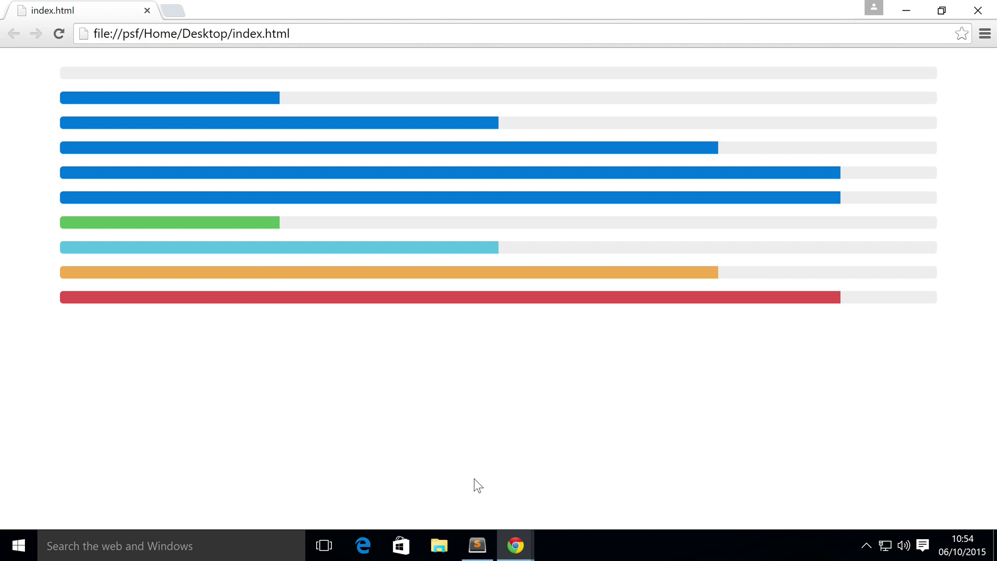
# Step: Return from the coloured-bars Chrome preview to Sublime Text
pyautogui.click(477, 545)
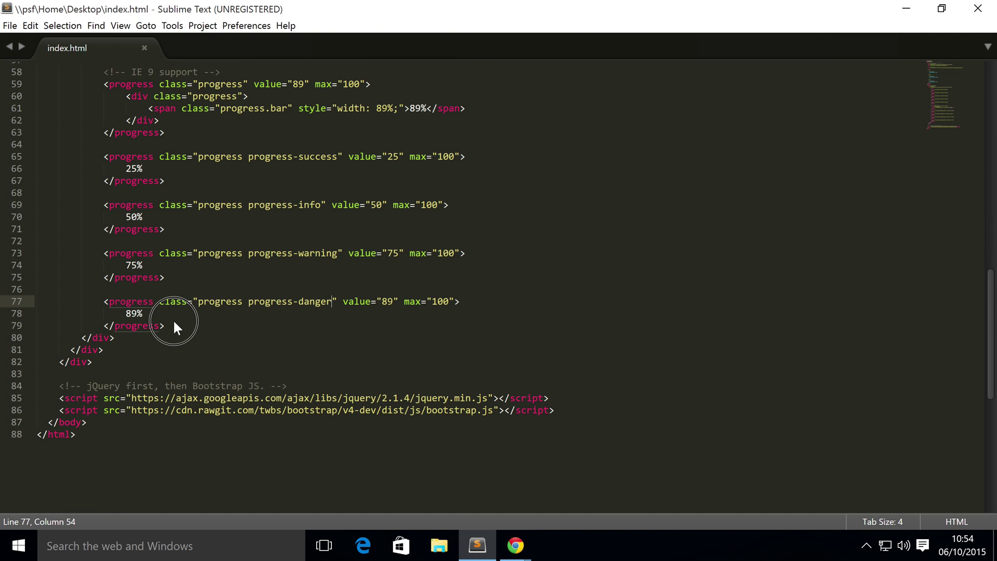
# Step: Duplicate the coloured bars as progress-striped variants plus a plain striped bar, save, and preview in Chrome
pyautogui.moveTo(105, 157); pyautogui.dragTo(164, 325)
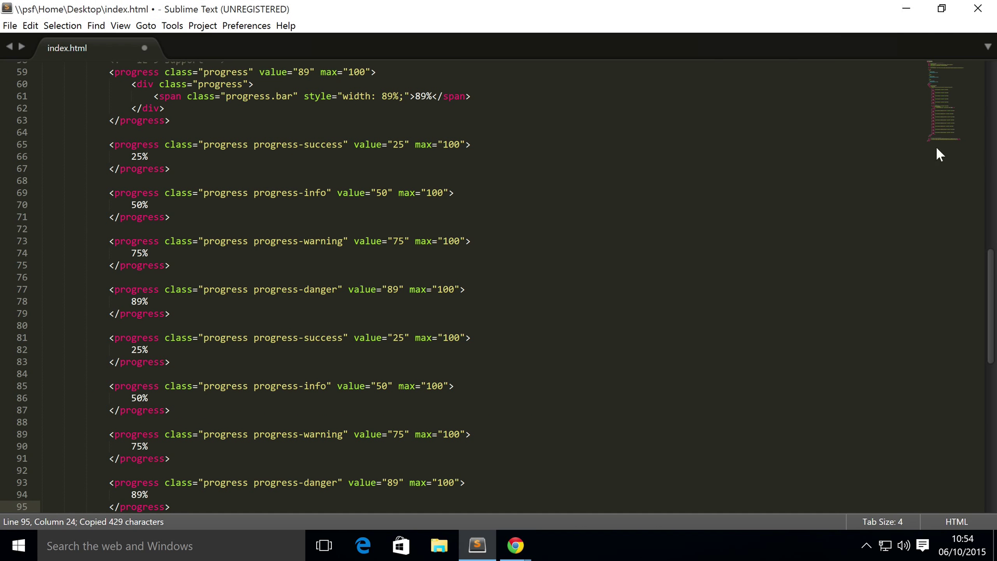
pyautogui.moveTo(340, 338)
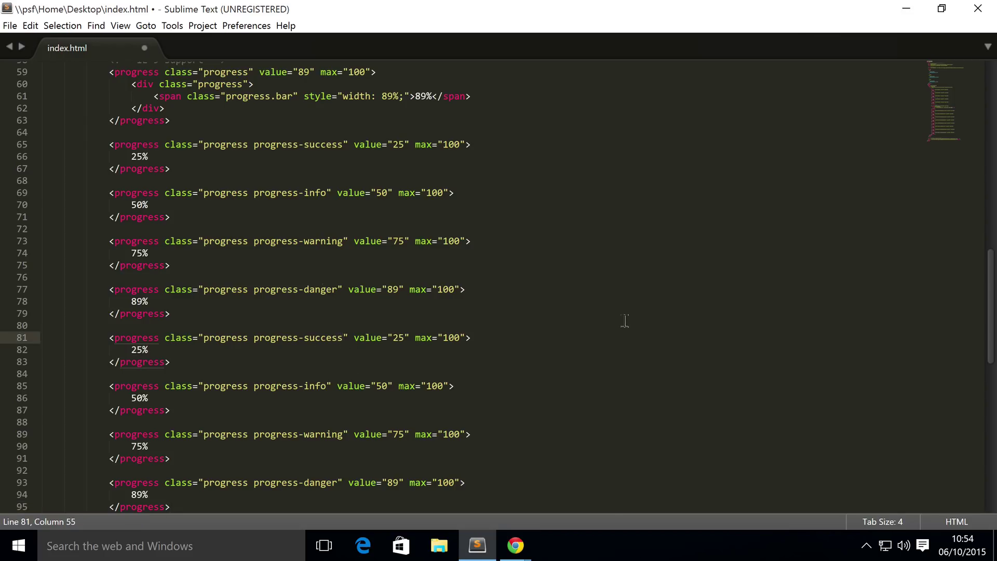
pyautogui.write('progrew')
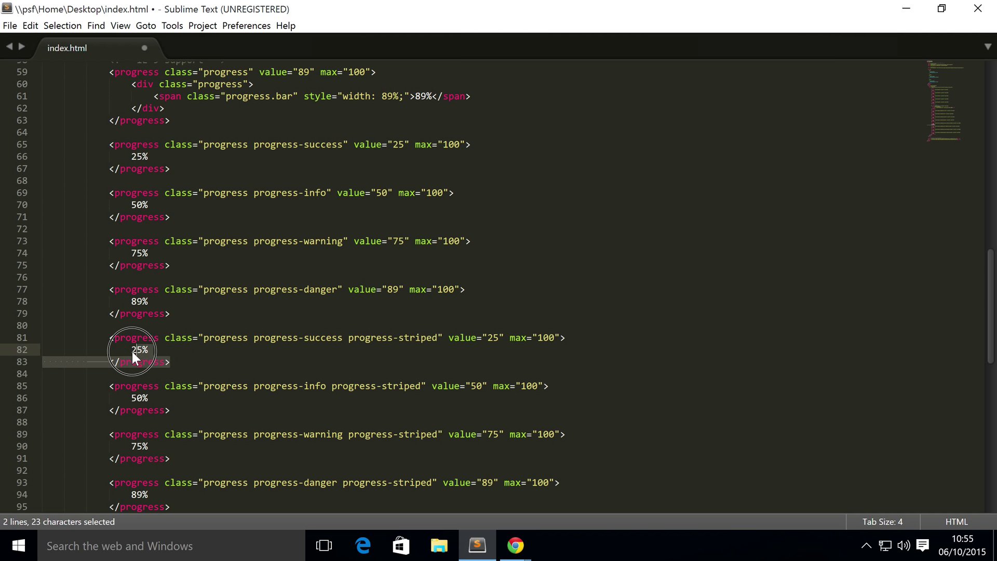
pyautogui.press('ctrl+v')
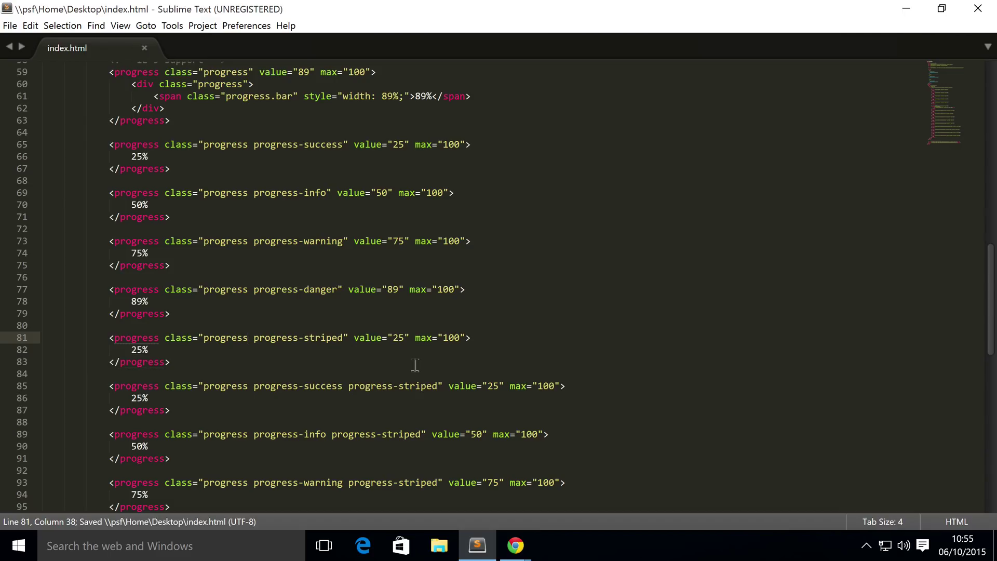
pyautogui.click(515, 545)
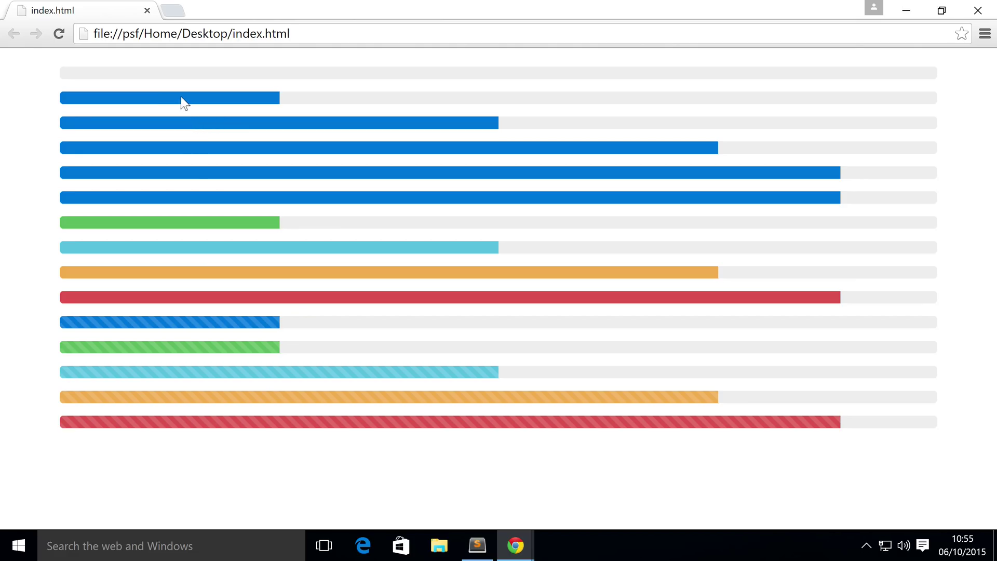
pyautogui.moveTo(253, 164)
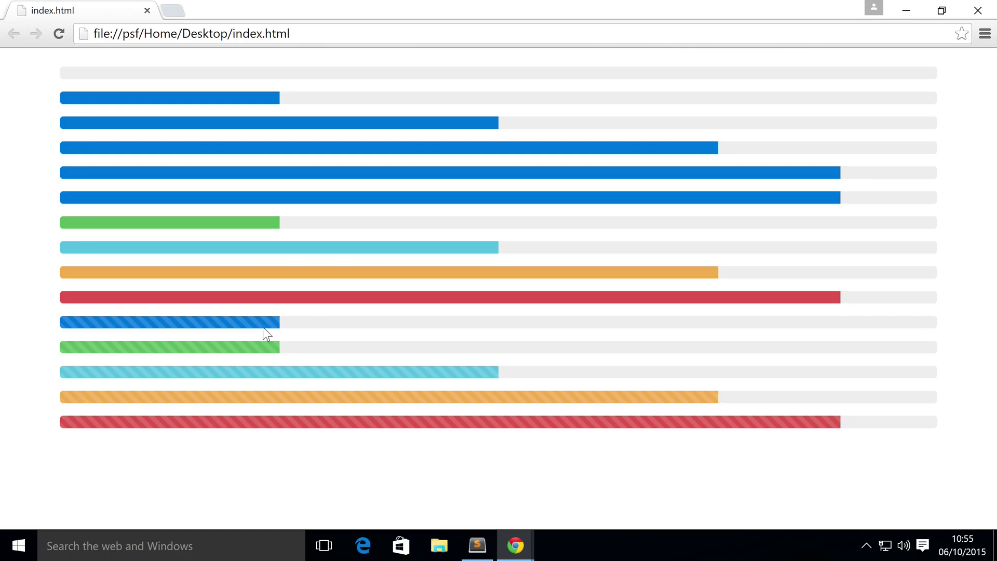
pyautogui.moveTo(307, 332)
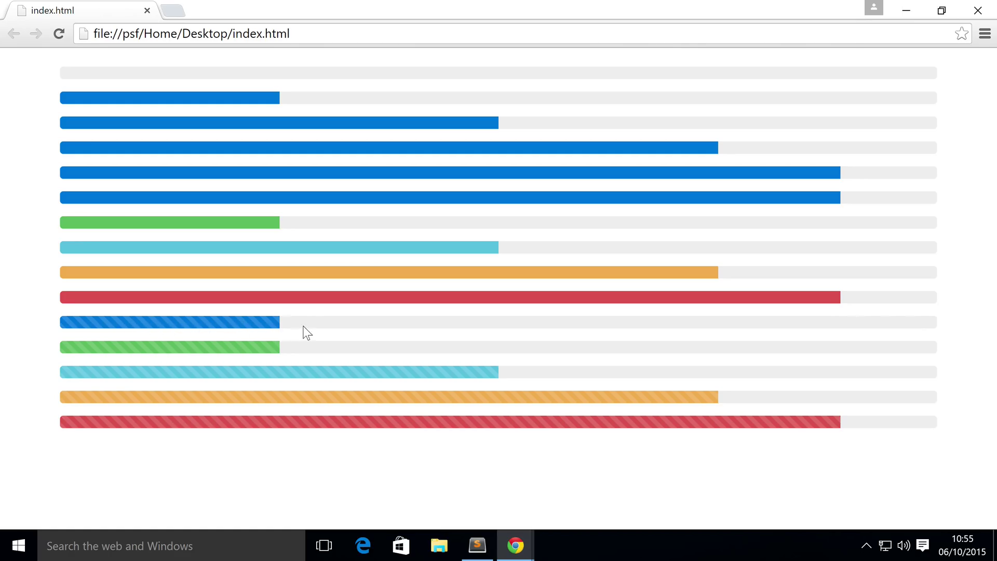
pyautogui.moveTo(325, 398)
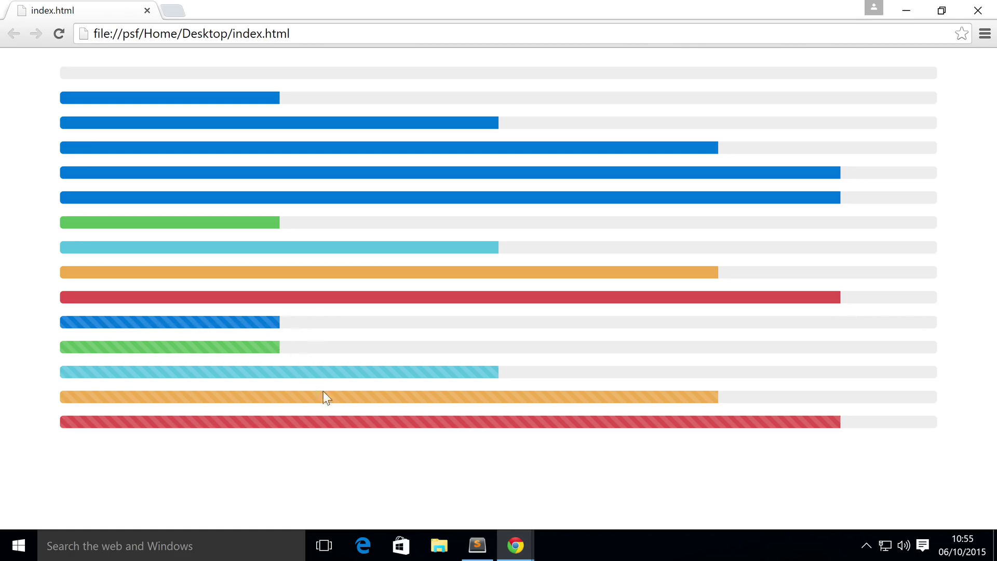
pyautogui.moveTo(334, 404)
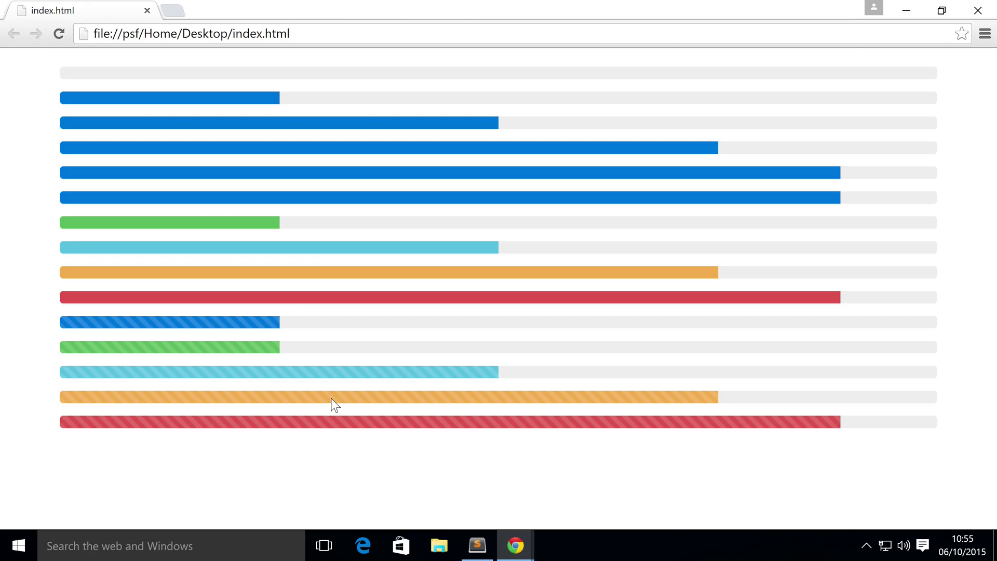